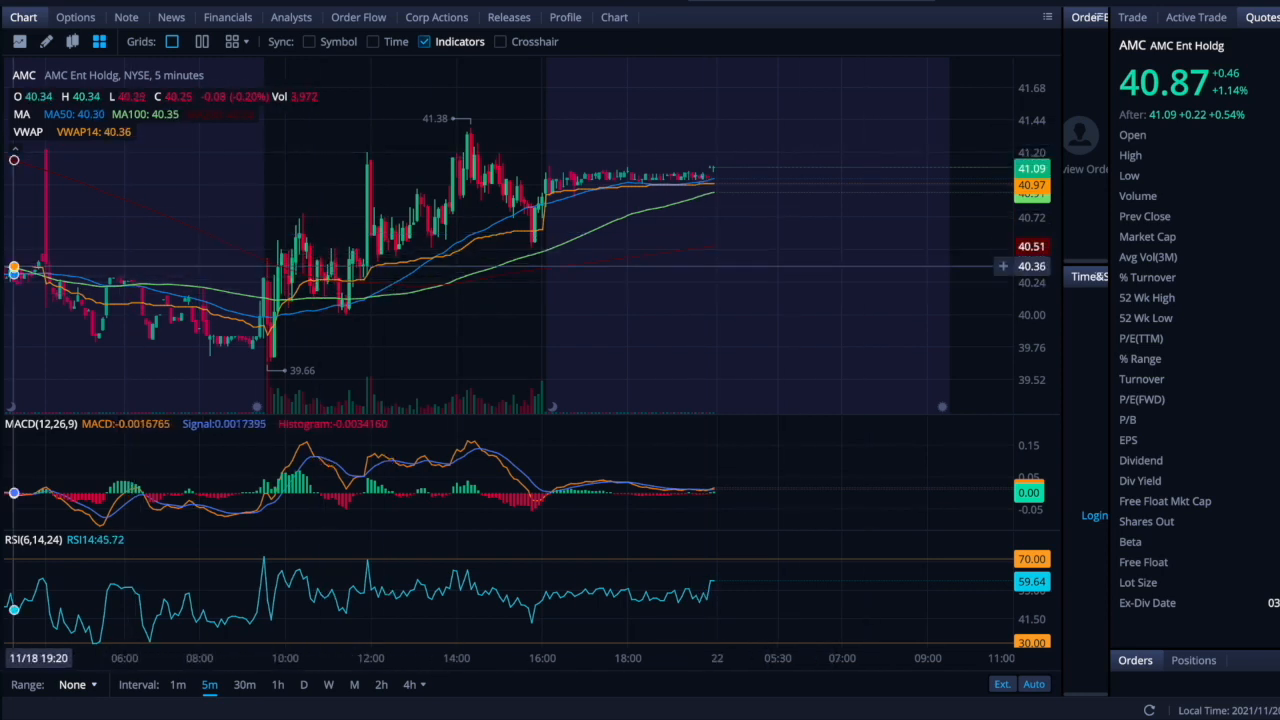
mouse_move(536, 130)
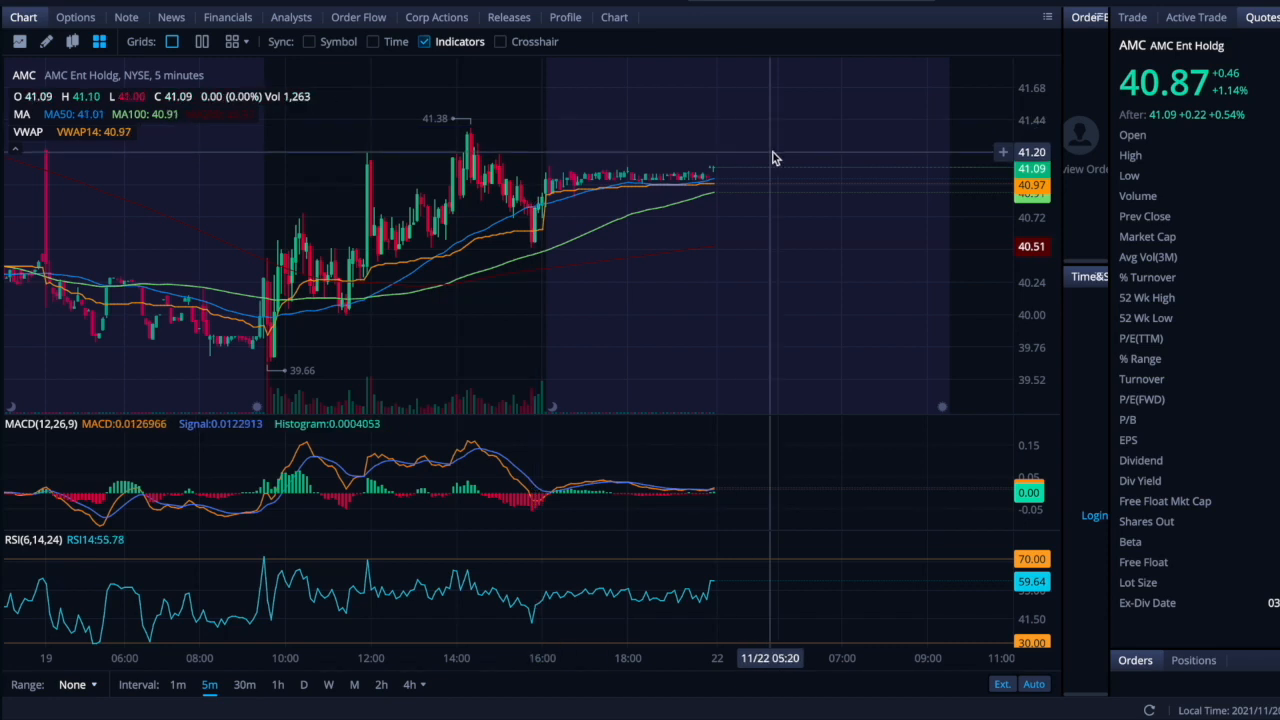
mouse_move(662, 140)
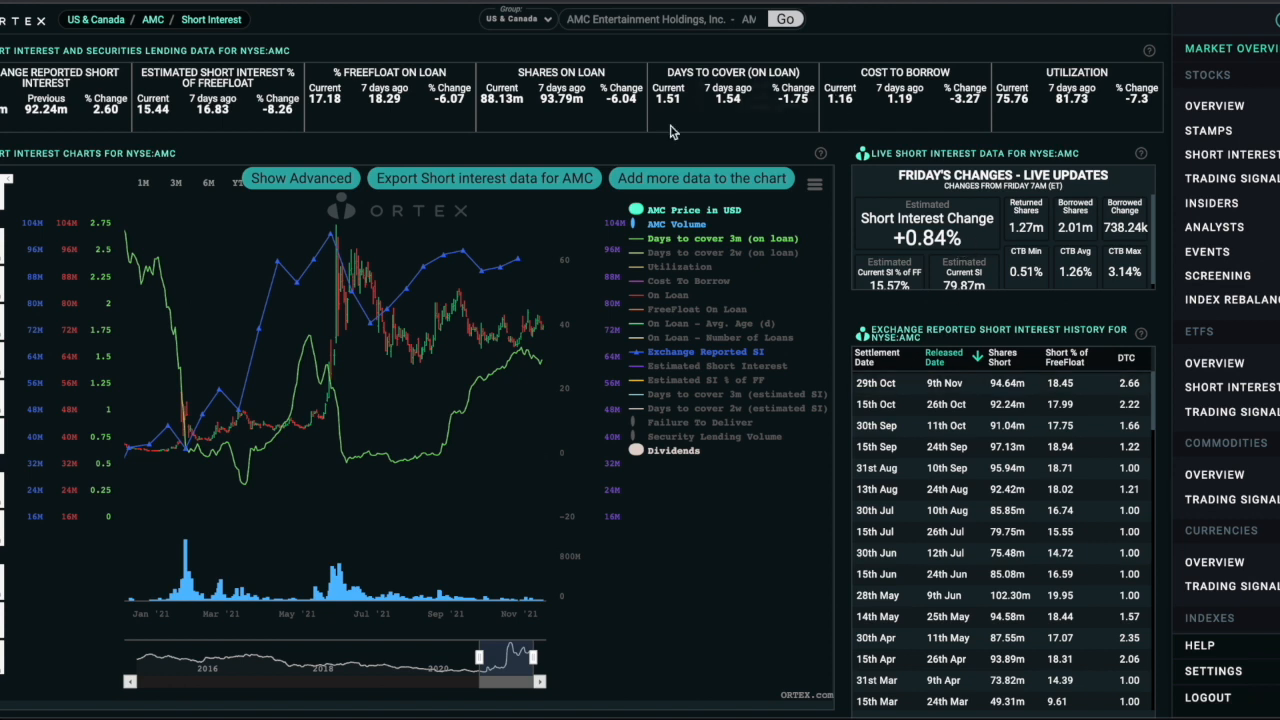
mouse_move(744, 100)
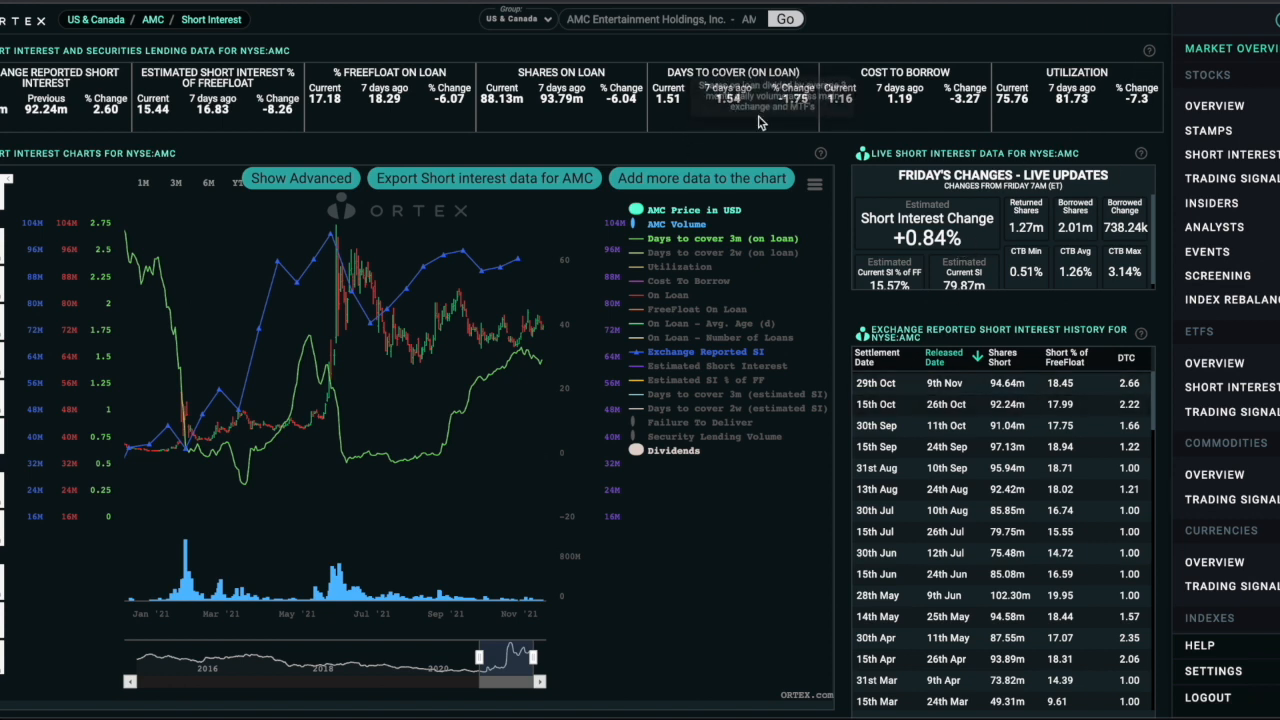
mouse_move(852, 210)
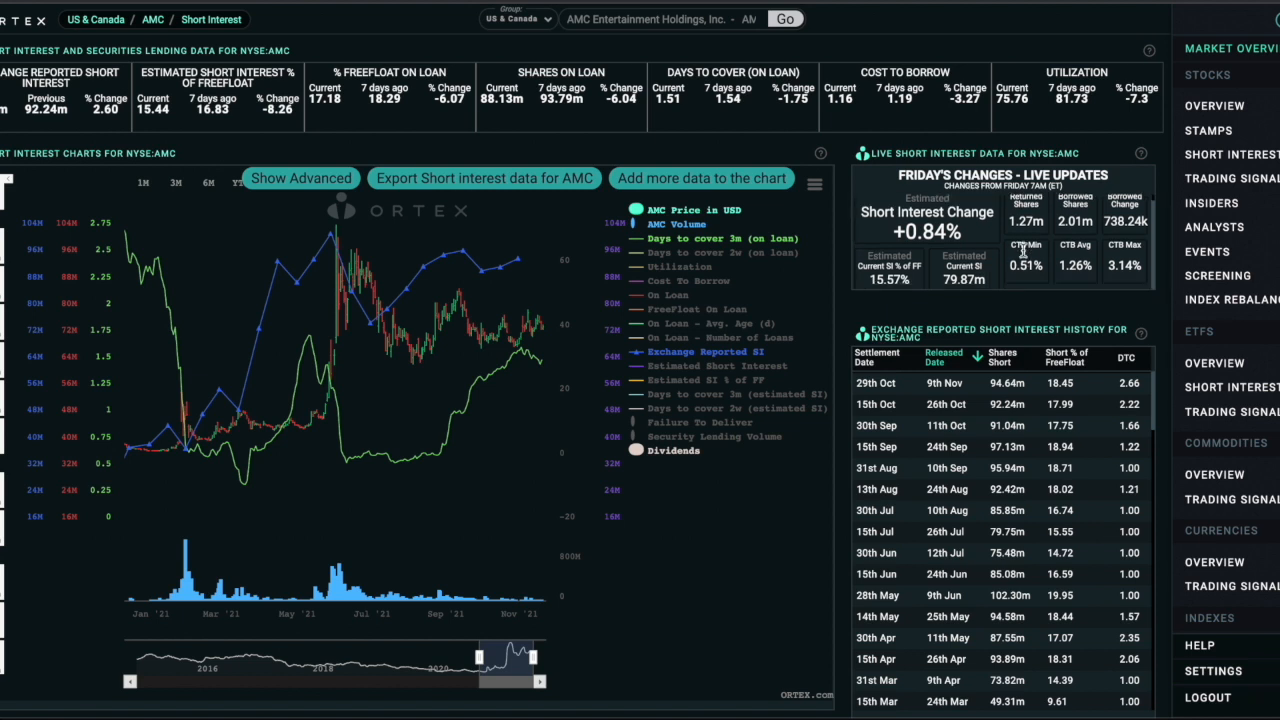
mouse_move(888, 262)
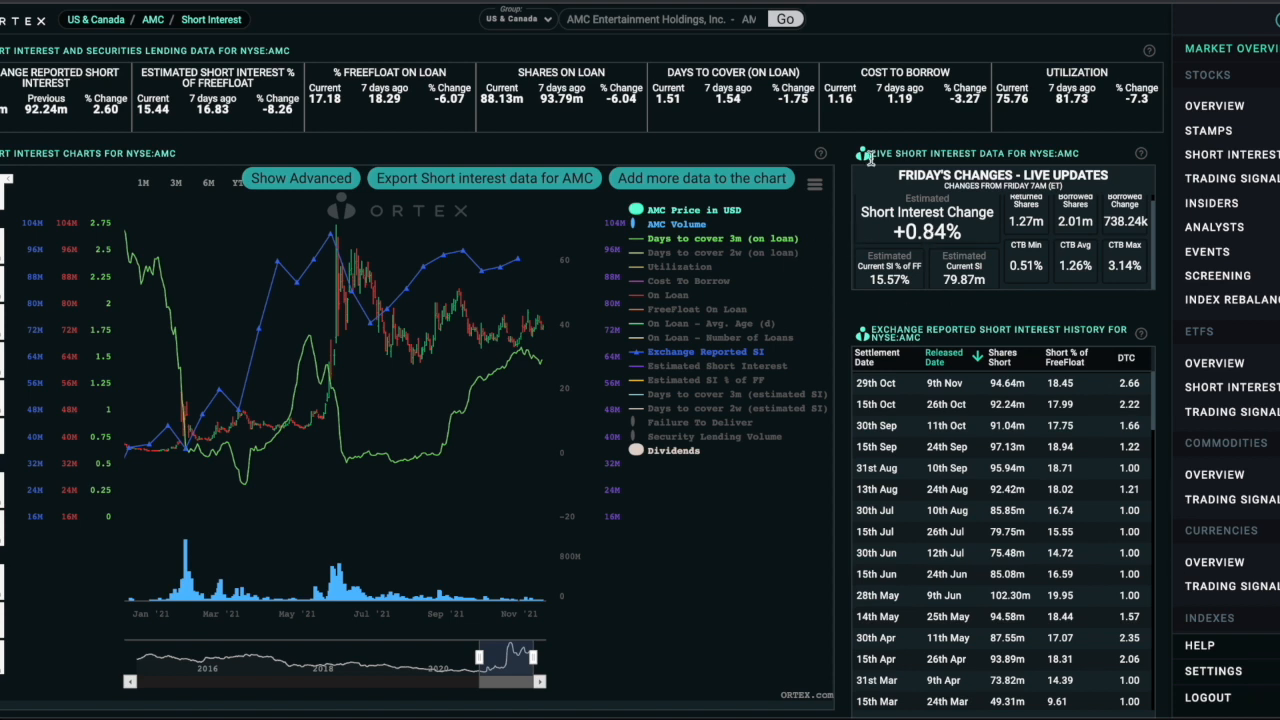
mouse_move(848, 228)
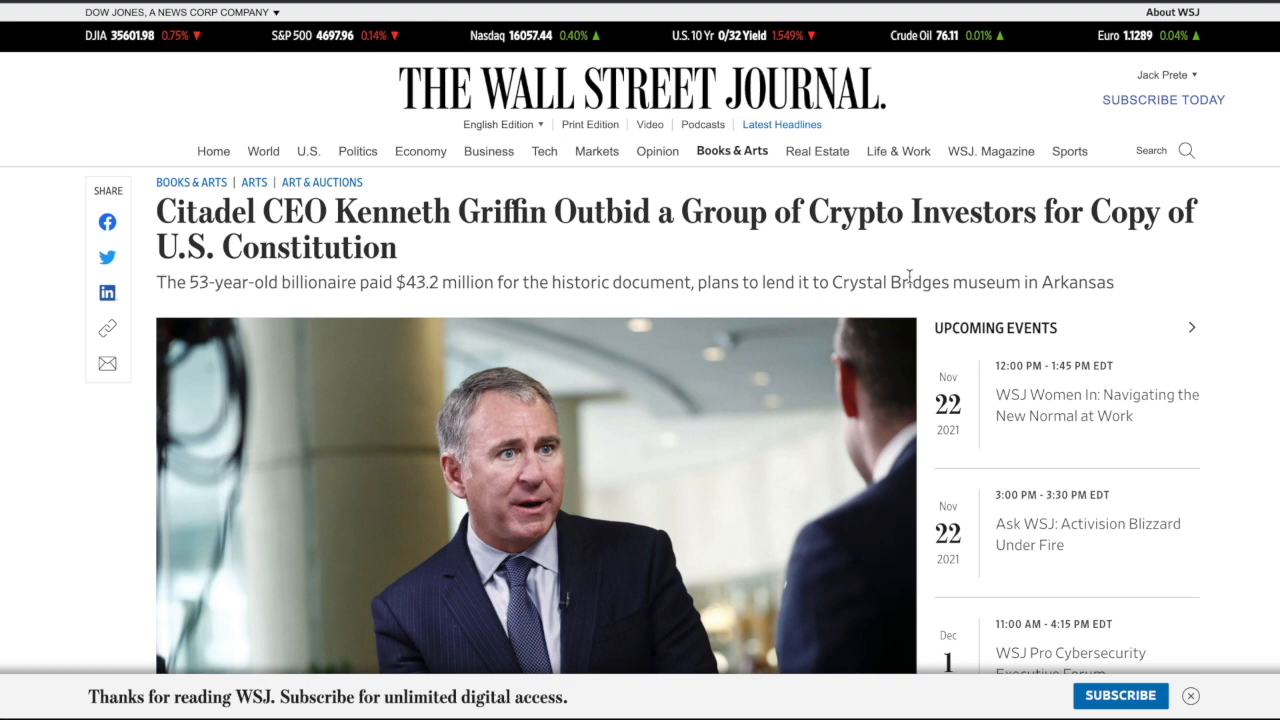
mouse_move(924, 272)
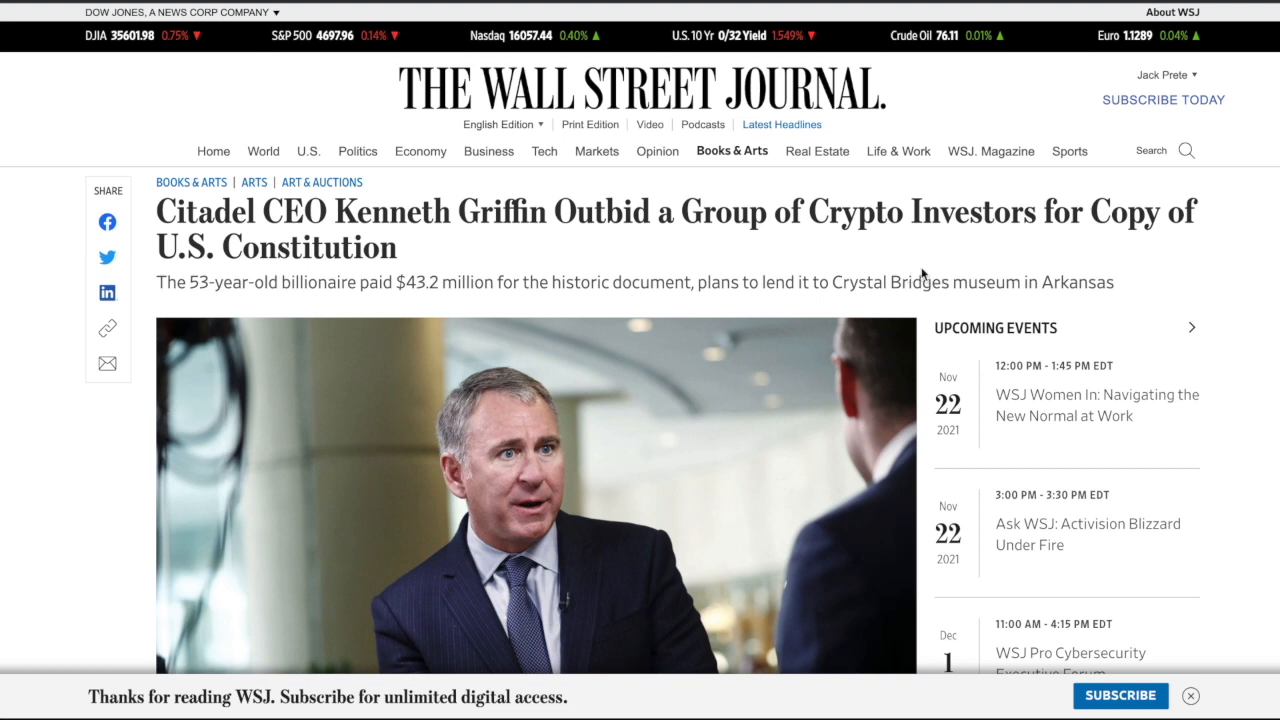
mouse_move(576, 256)
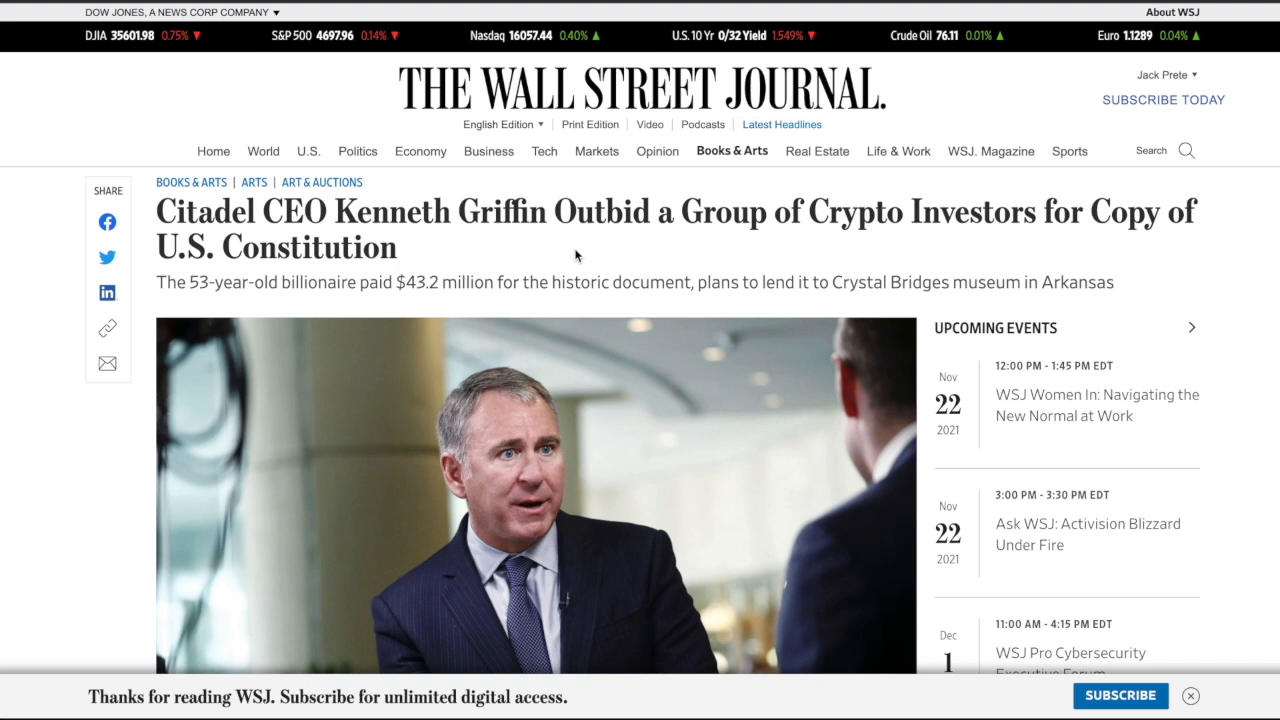
mouse_move(794, 280)
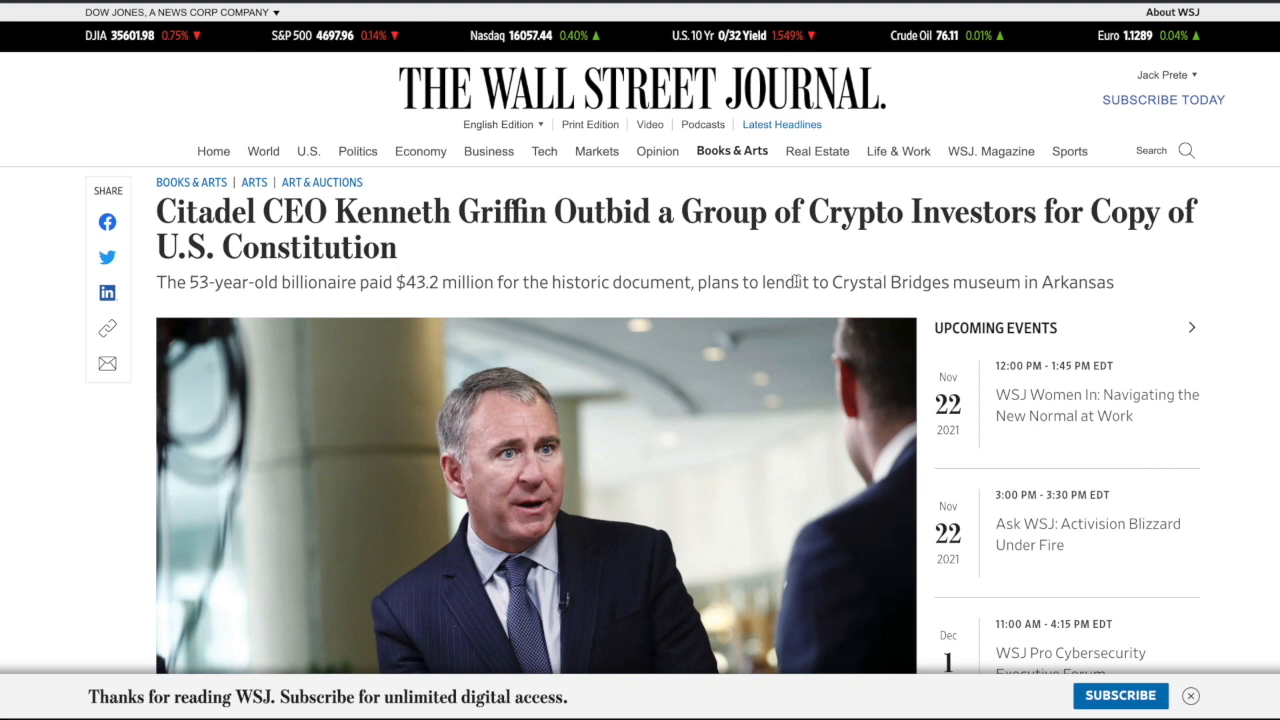
mouse_move(826, 276)
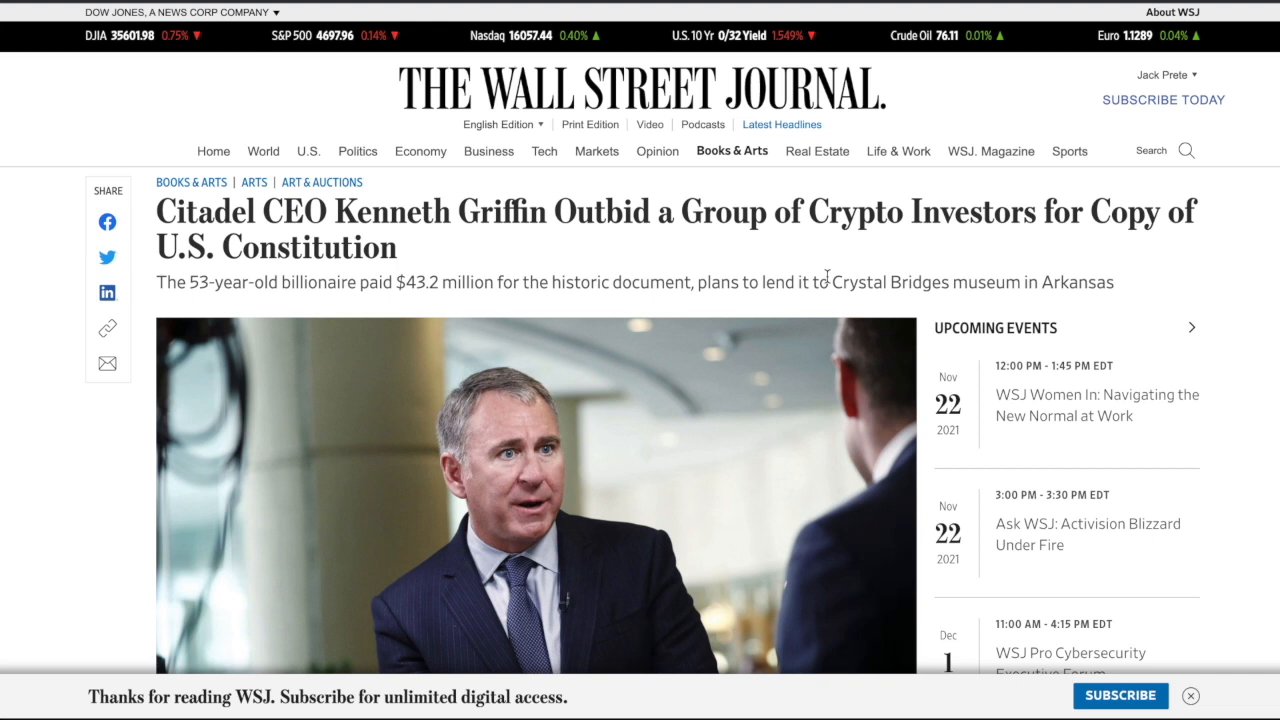
mouse_move(916, 212)
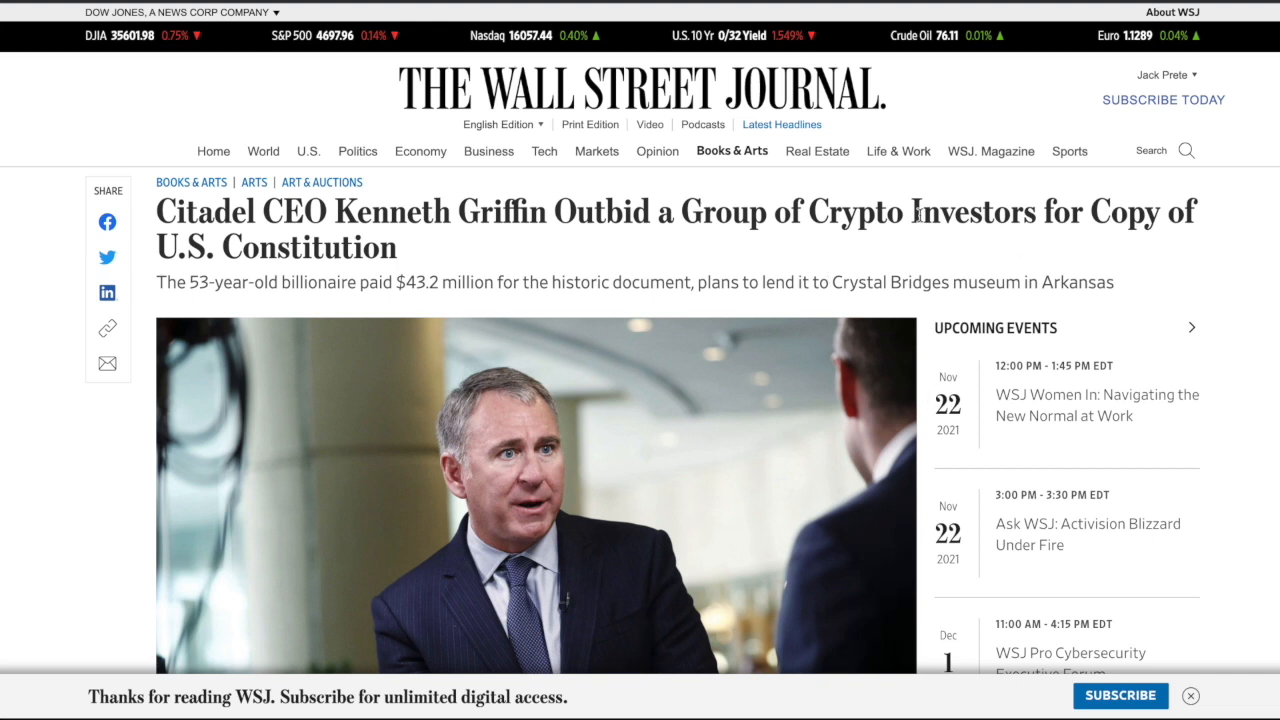
- Show calls instead of puts on the AMC 21 Jan 22 options chain and scroll the strikes
left_click(898, 152)
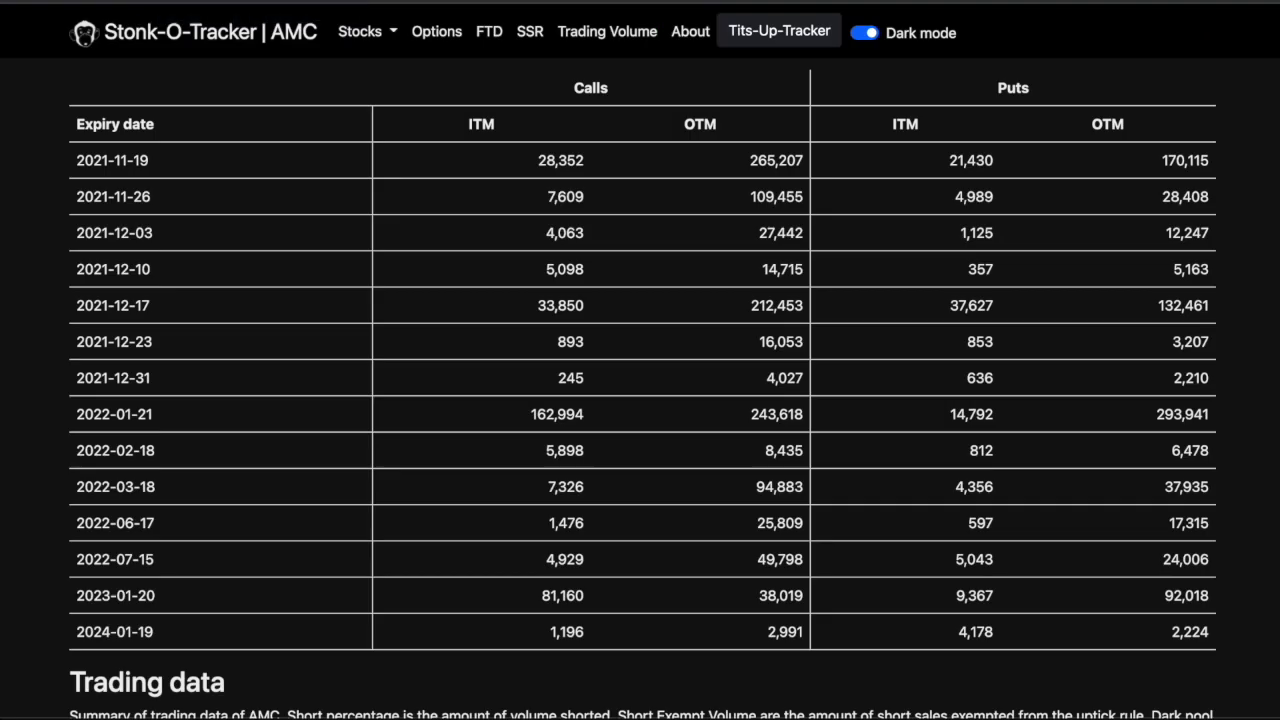
mouse_move(358, 180)
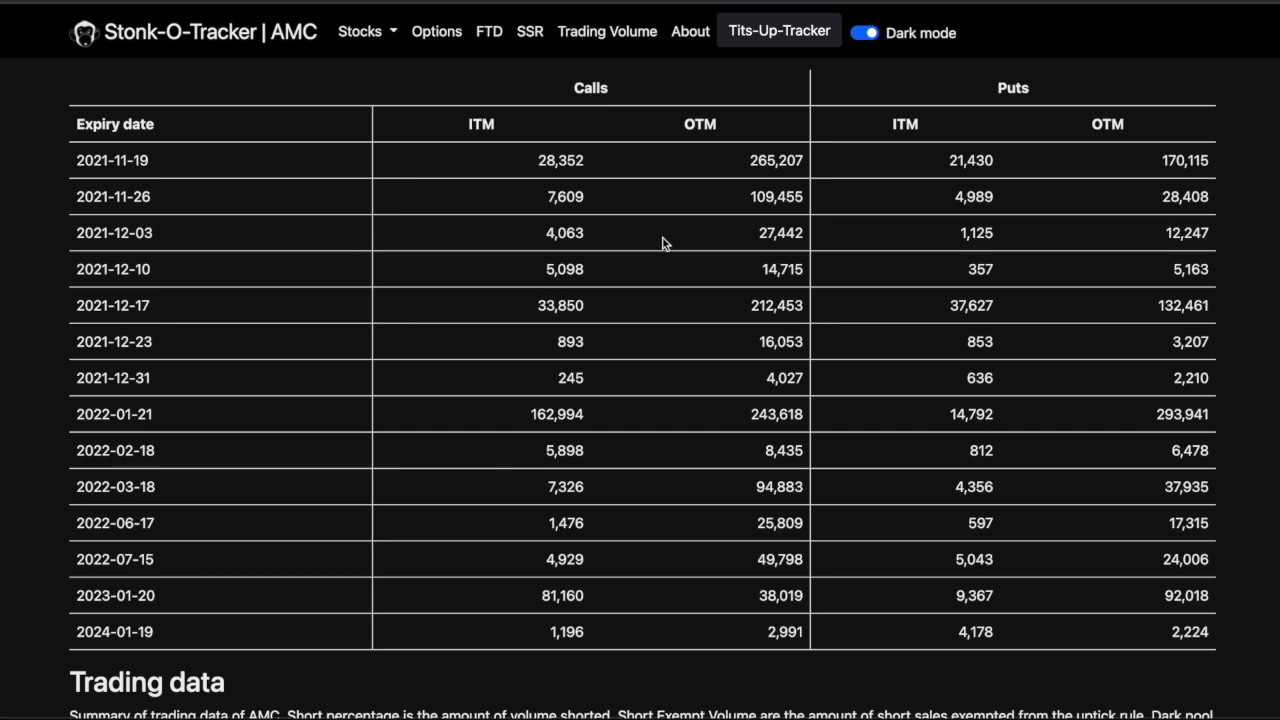
mouse_move(532, 304)
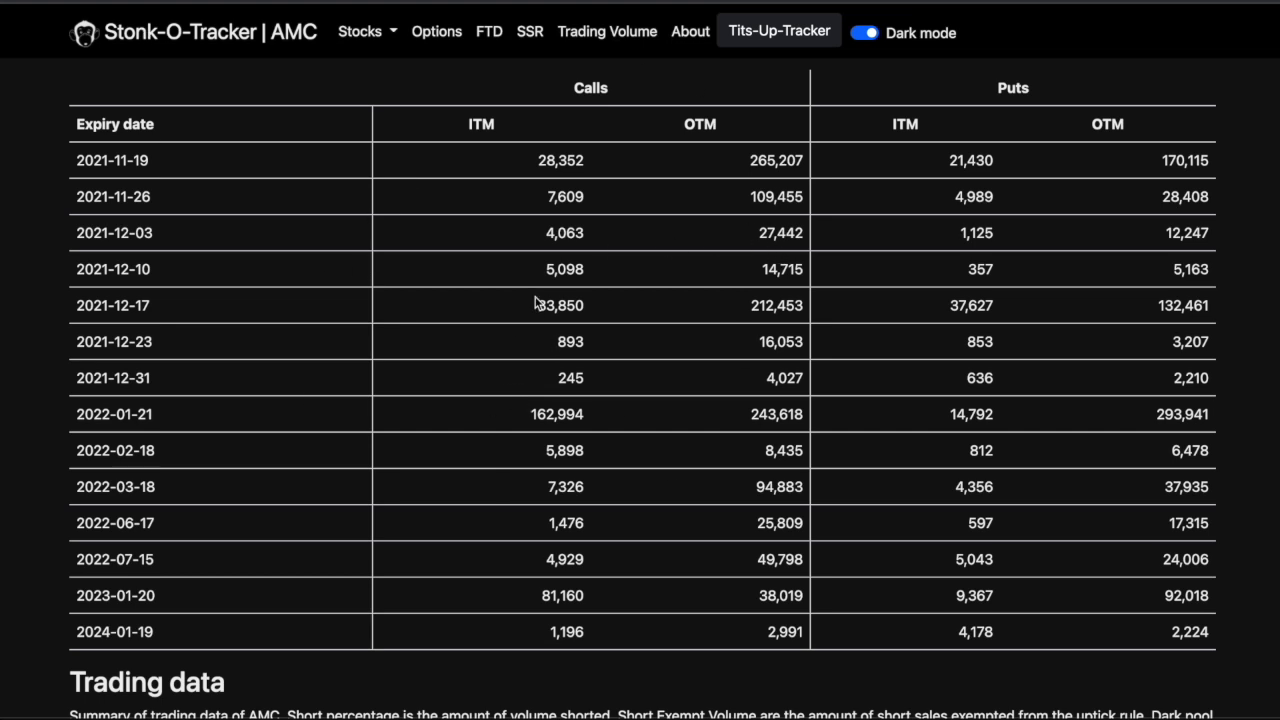
mouse_move(504, 400)
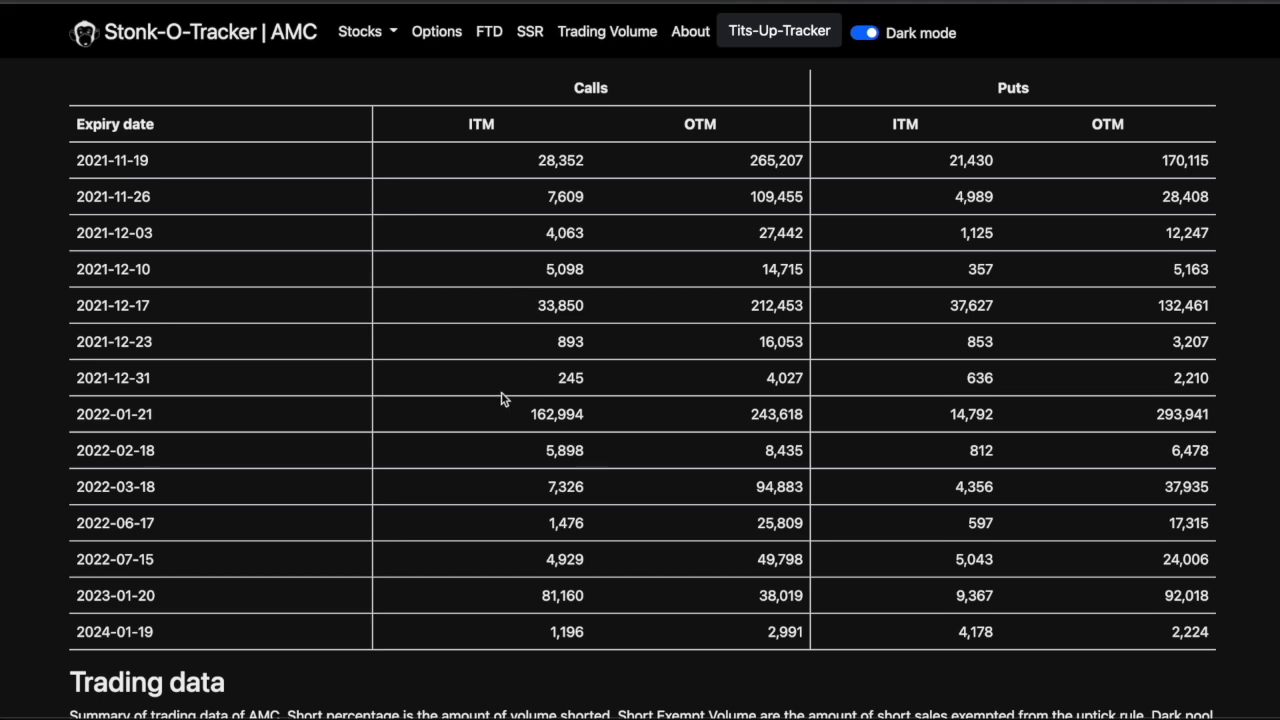
mouse_move(608, 266)
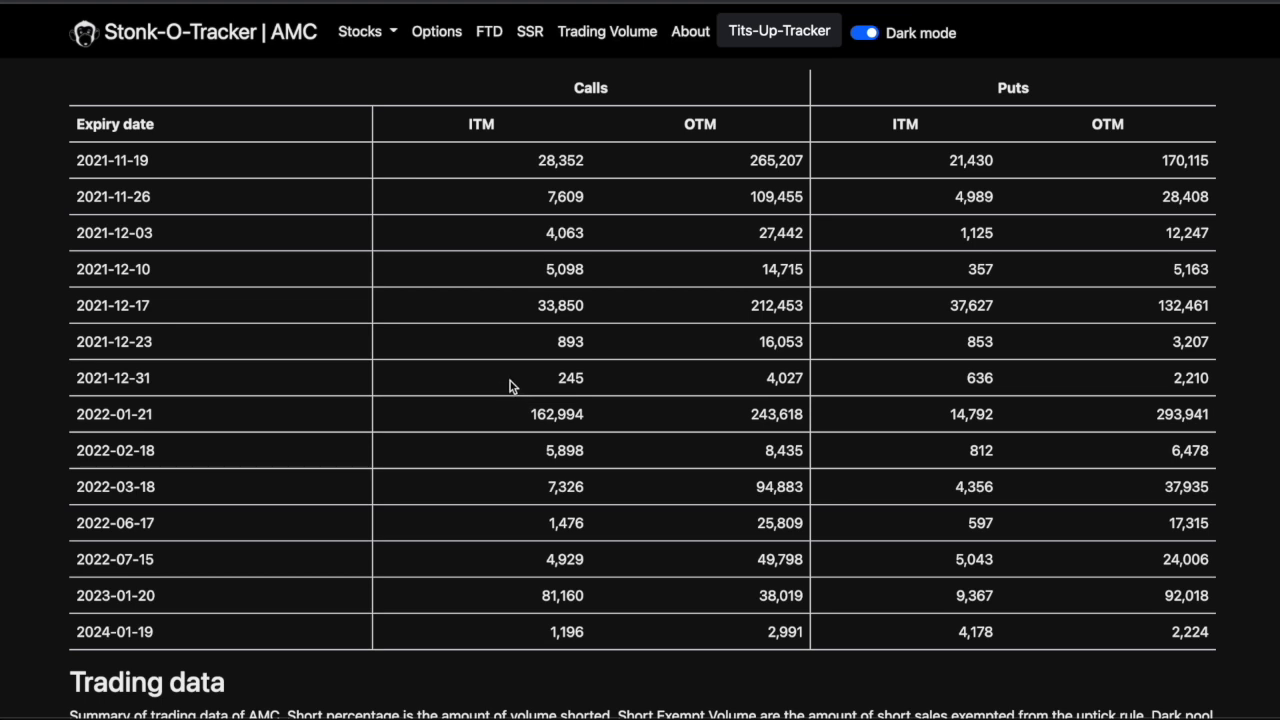
mouse_move(488, 392)
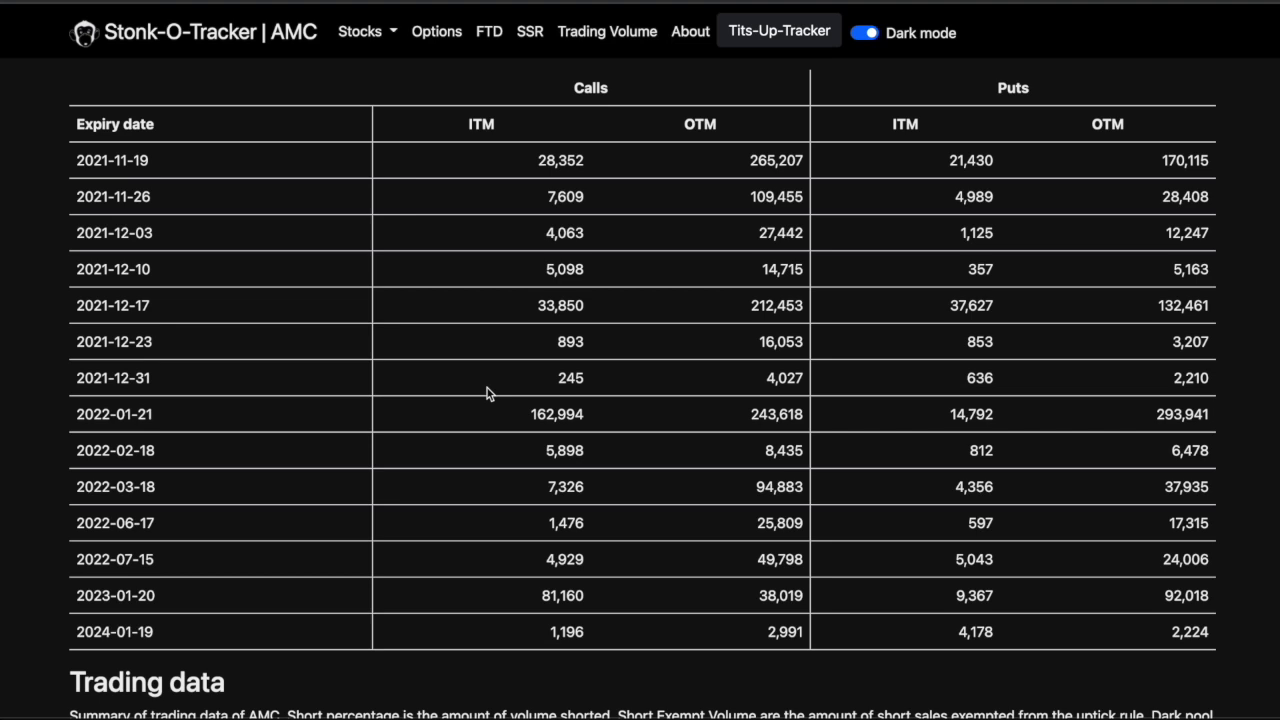
mouse_move(1106, 484)
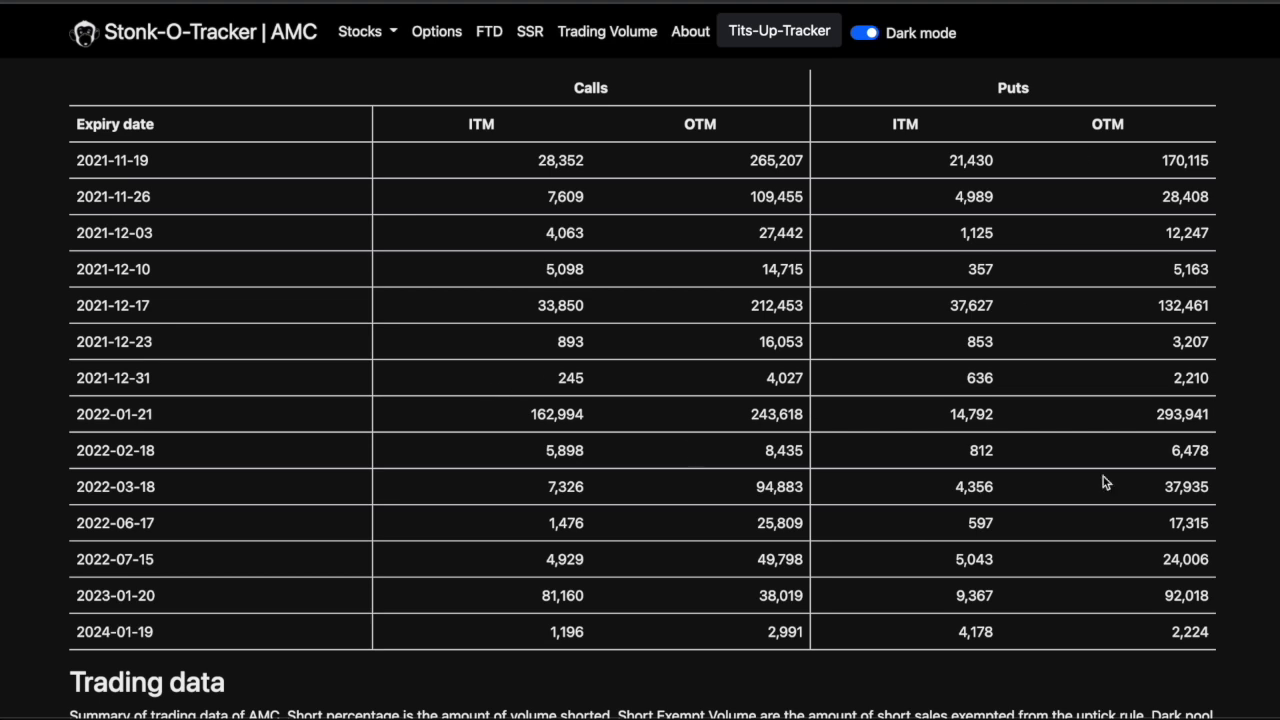
mouse_move(1106, 482)
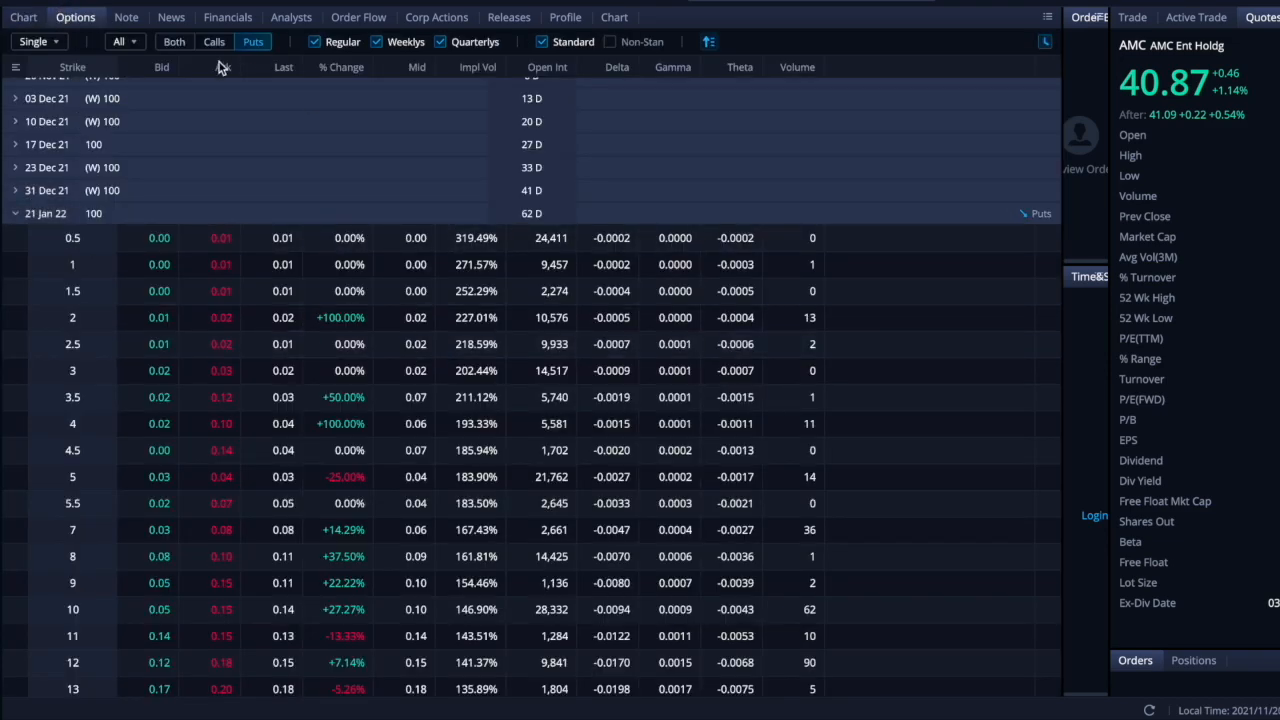
left_click(210, 42)
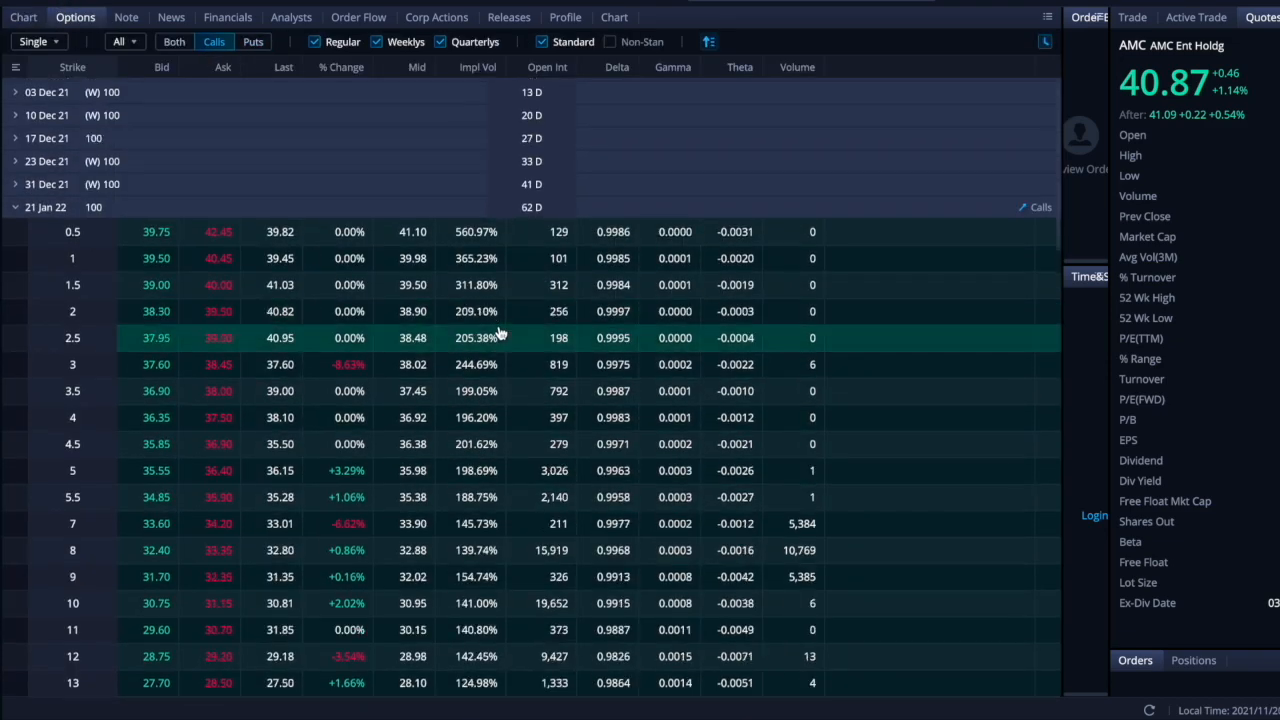
scroll("down", 3)
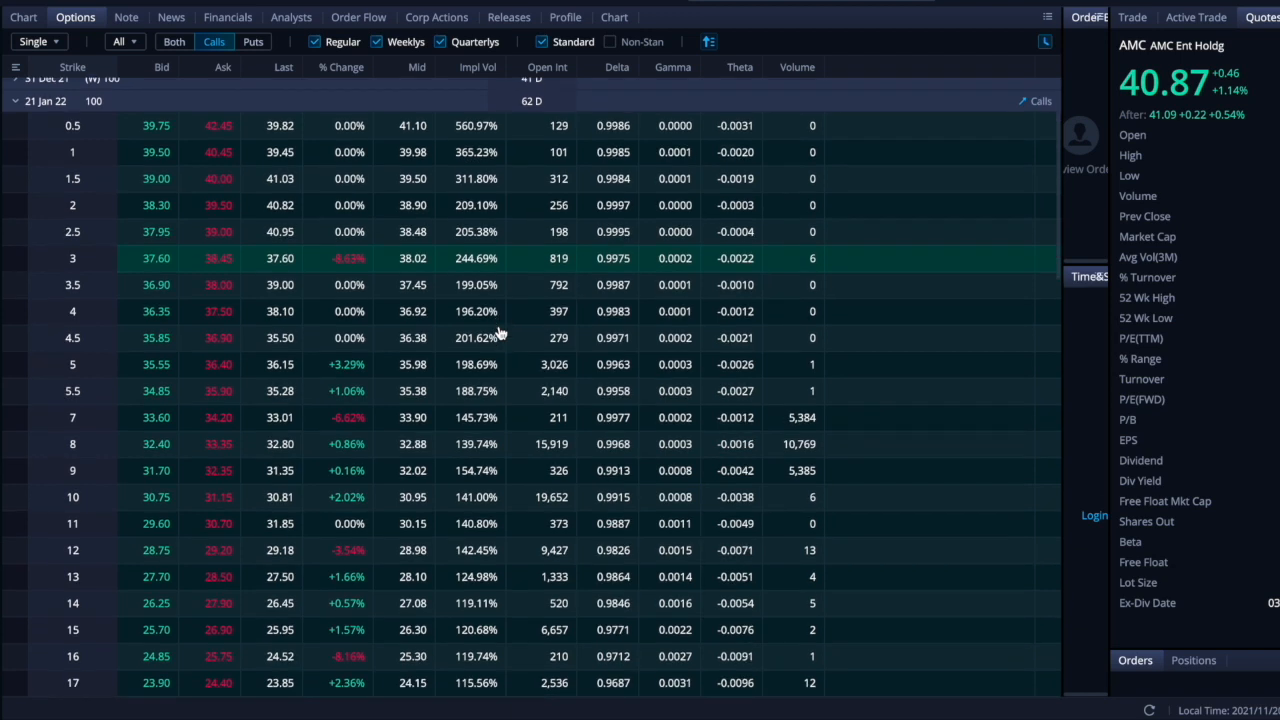
mouse_move(520, 336)
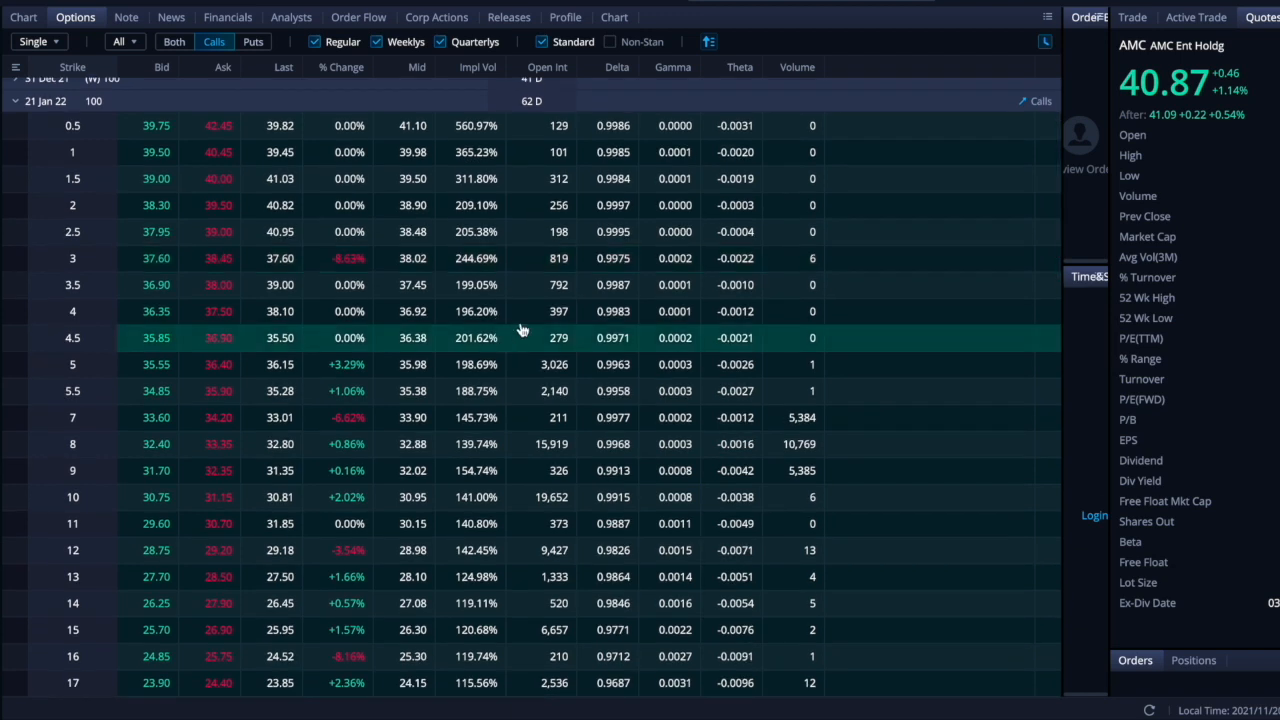
mouse_move(520, 308)
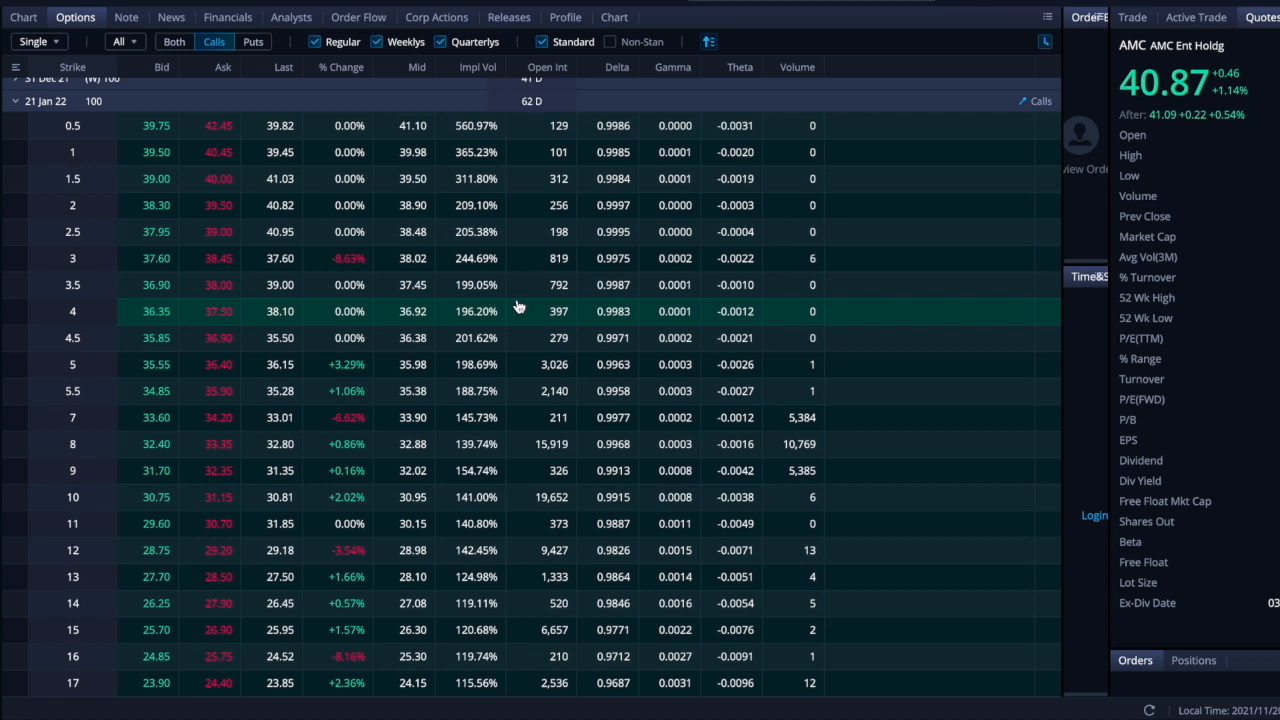
mouse_move(544, 312)
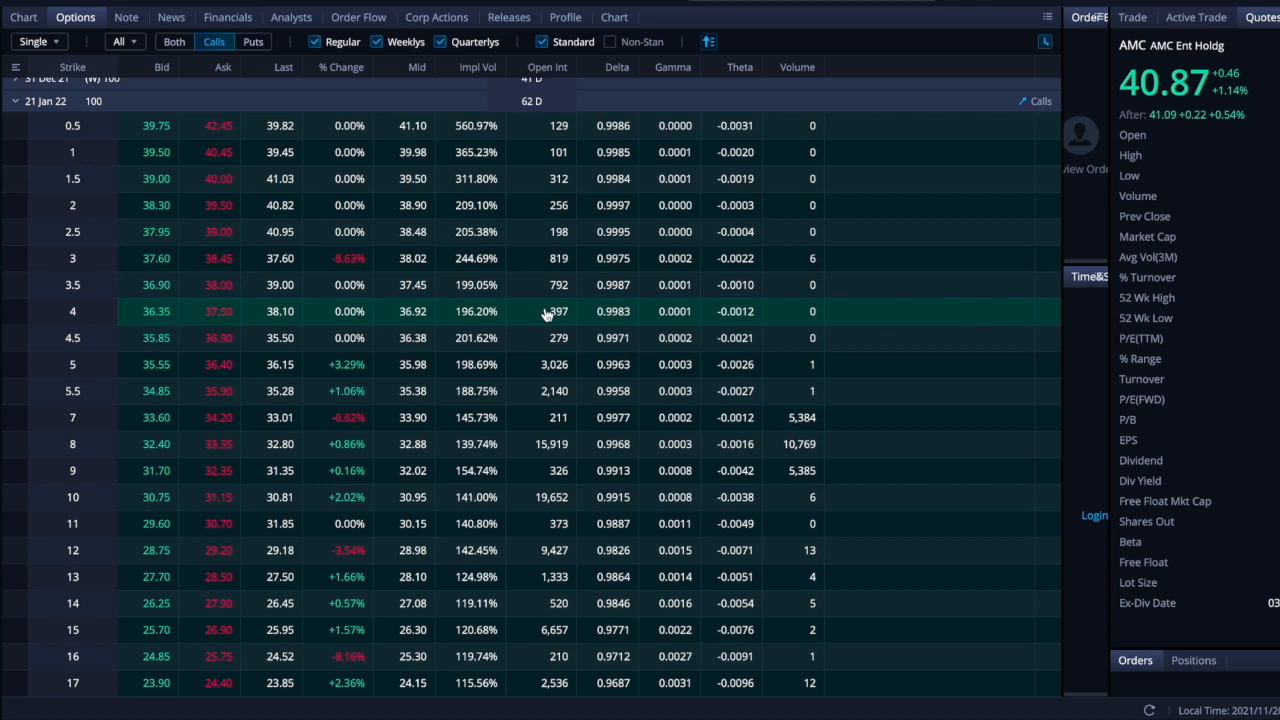
mouse_move(522, 400)
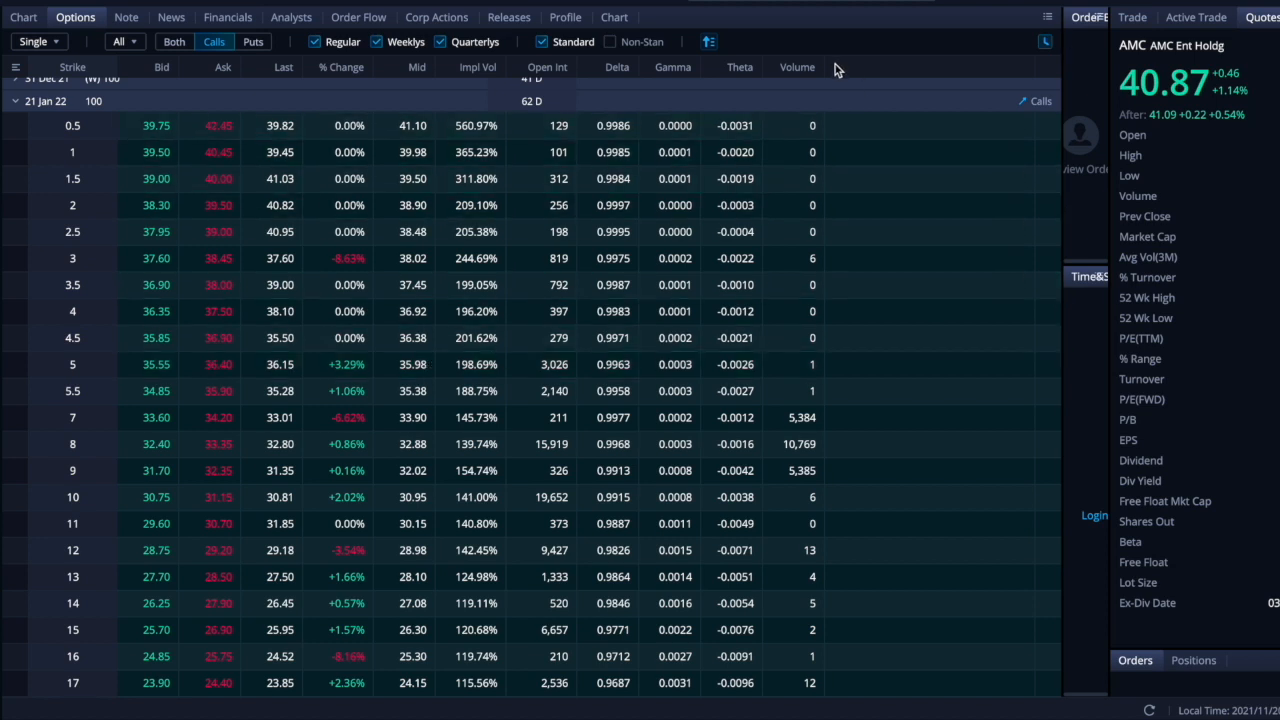
mouse_move(814, 68)
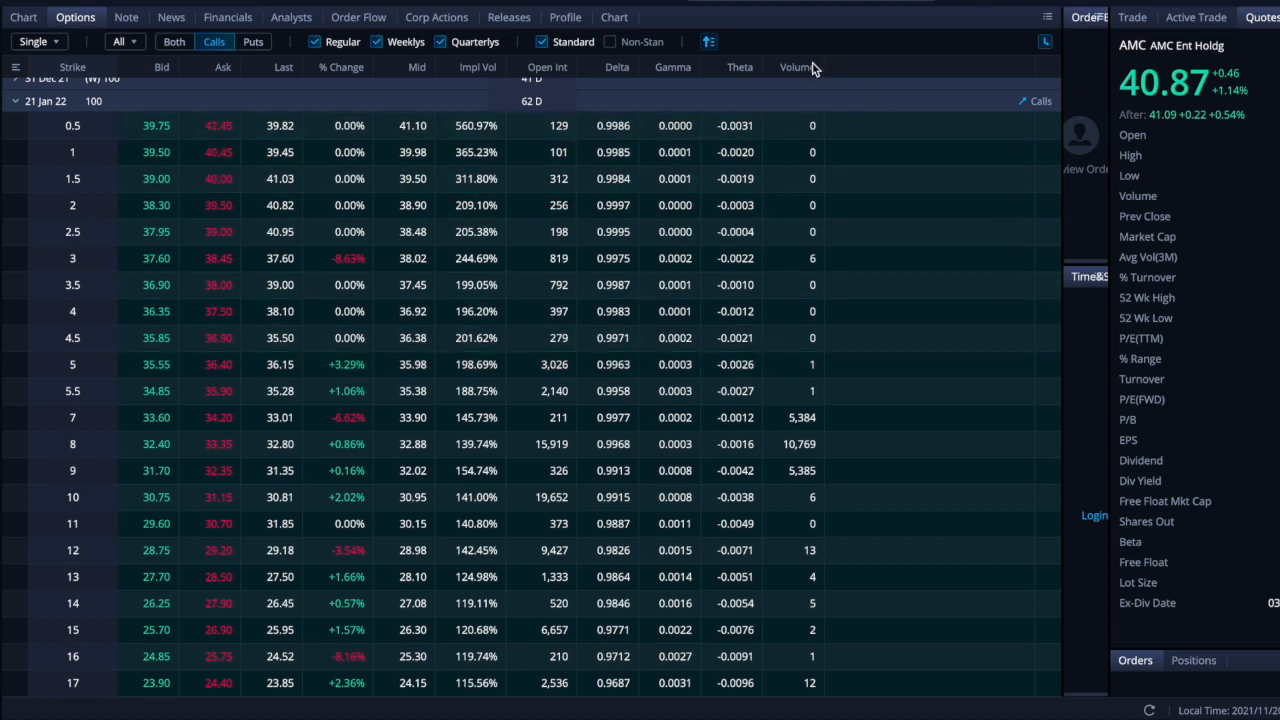
mouse_move(780, 160)
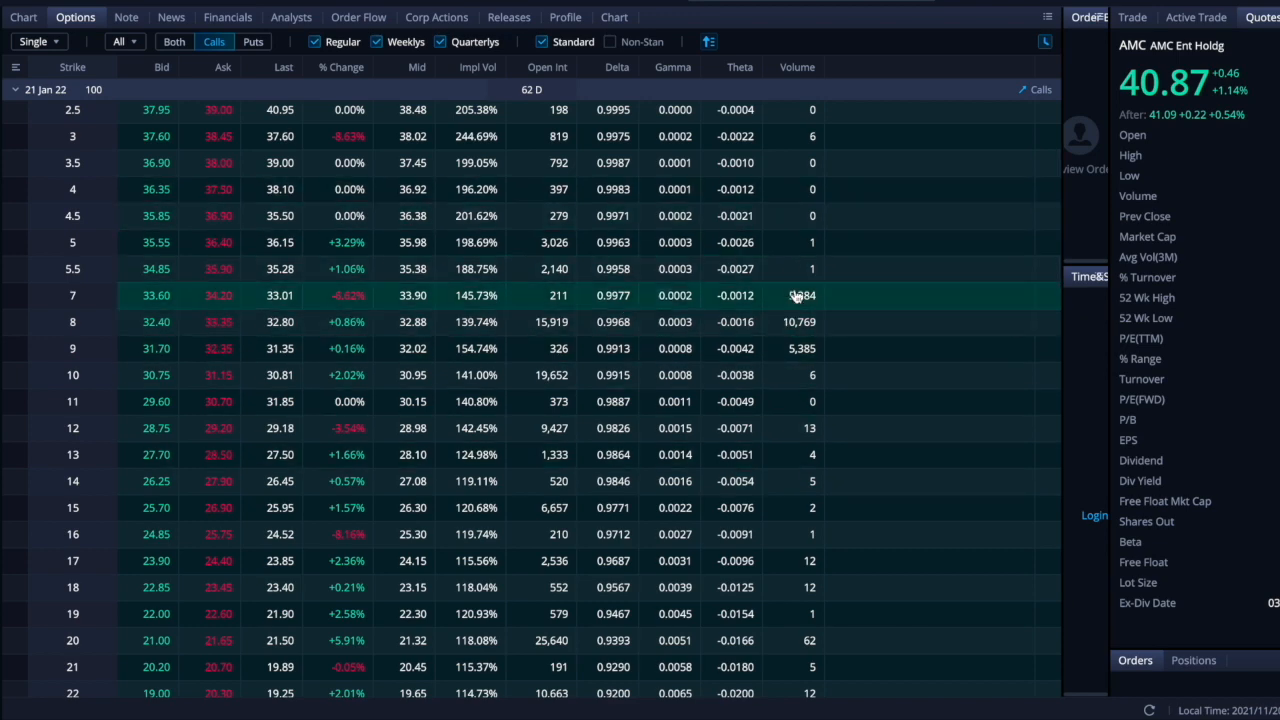
mouse_move(628, 304)
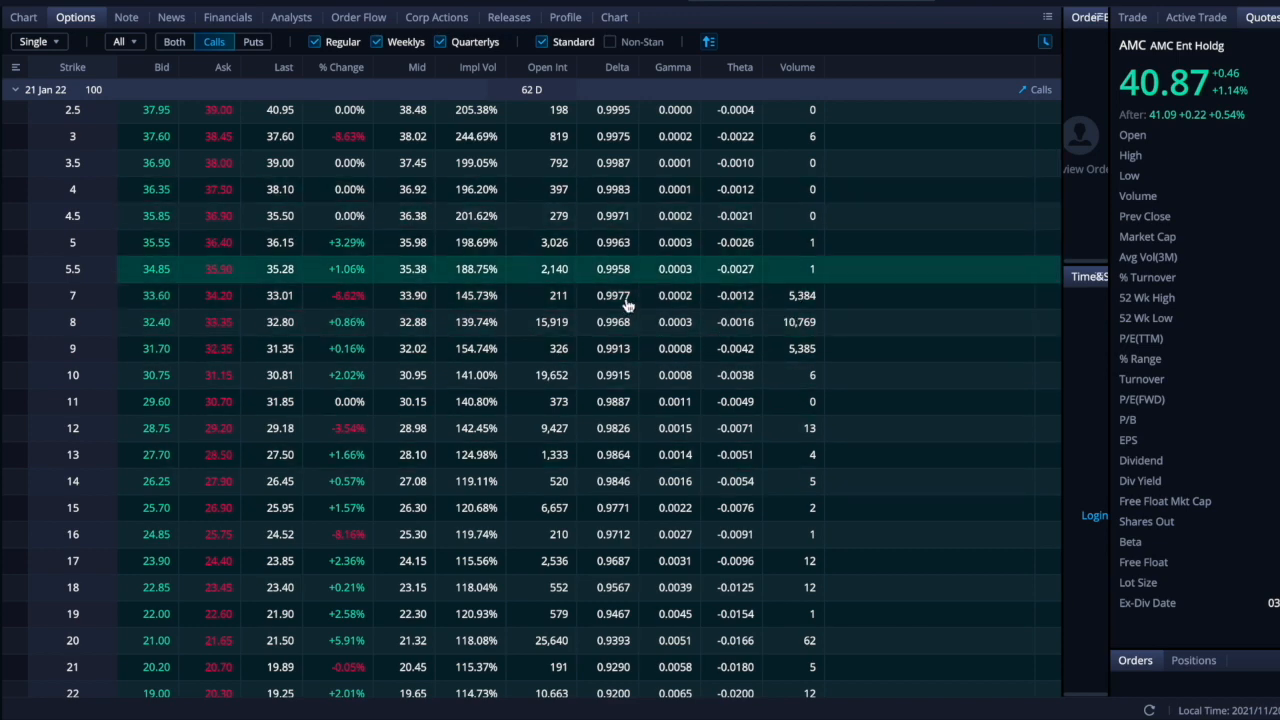
mouse_move(220, 288)
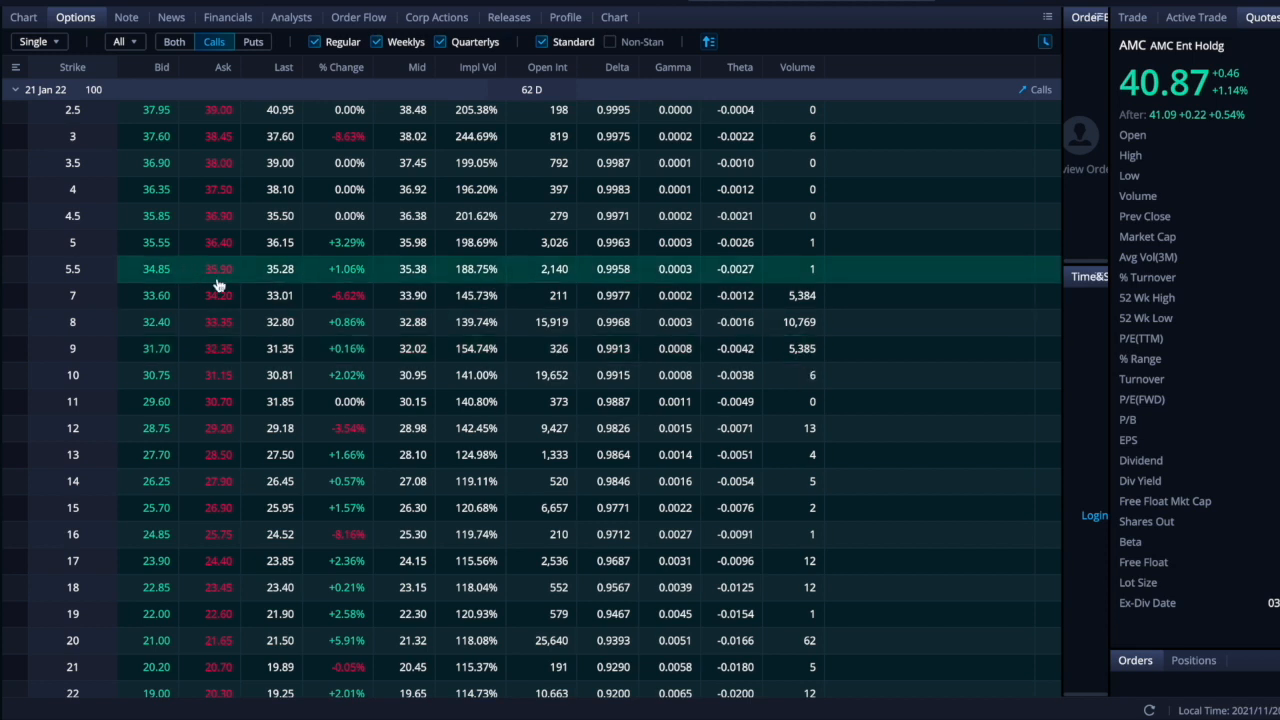
mouse_move(152, 352)
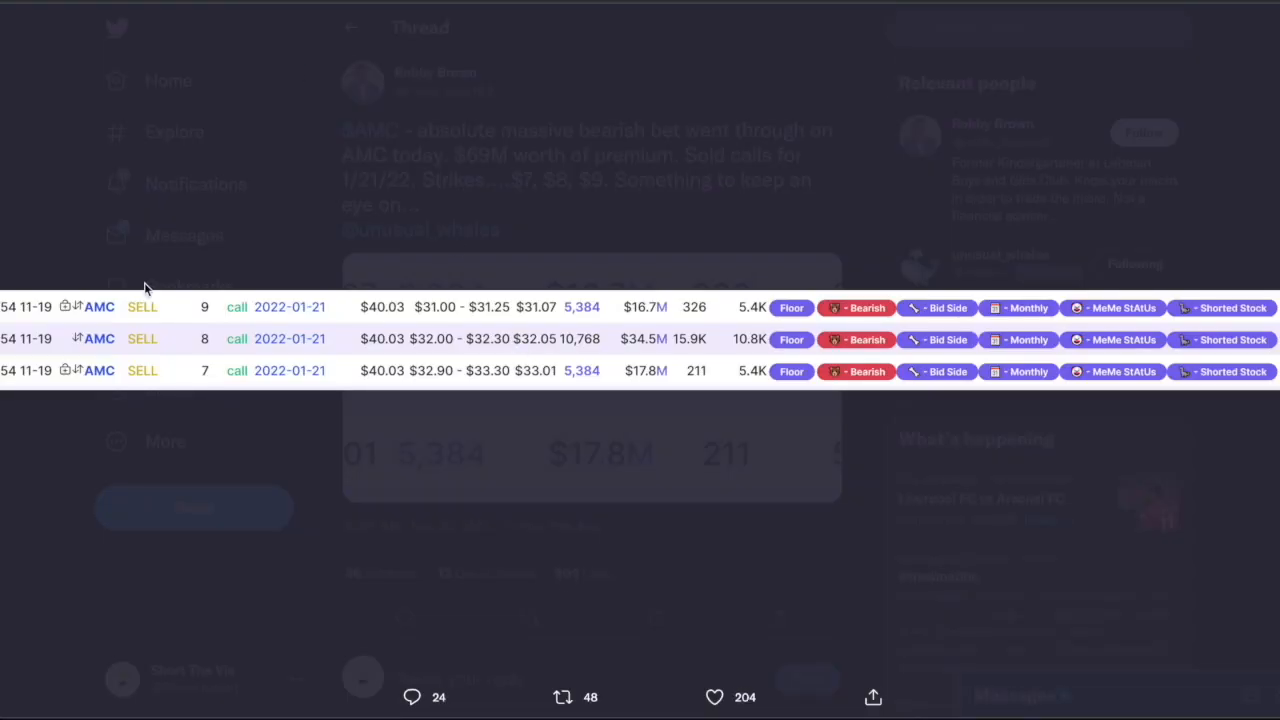
mouse_move(204, 304)
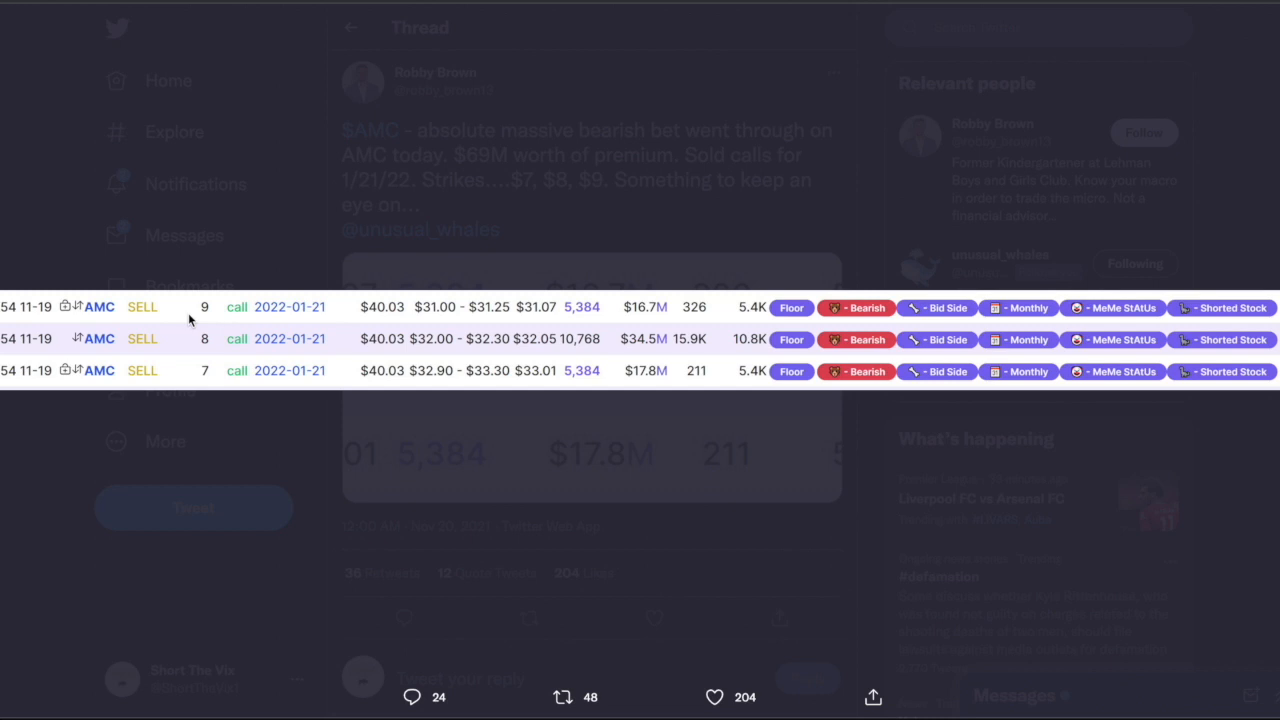
mouse_move(204, 292)
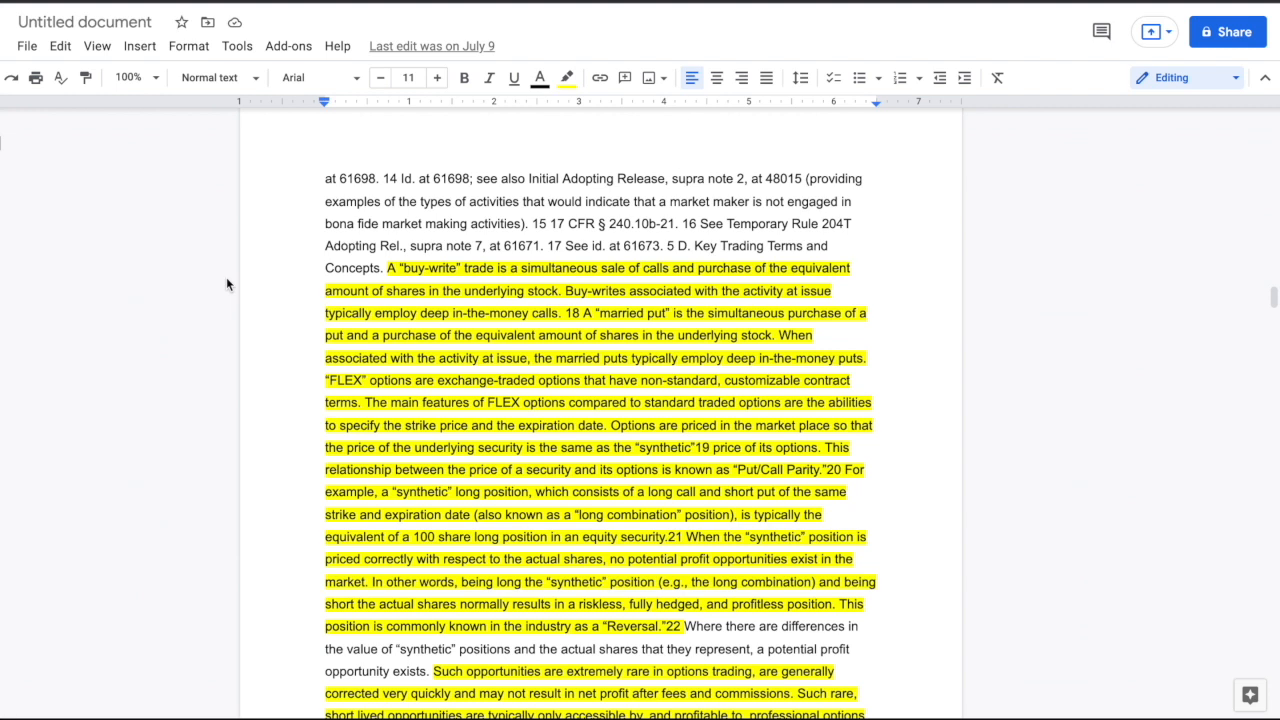
mouse_move(392, 230)
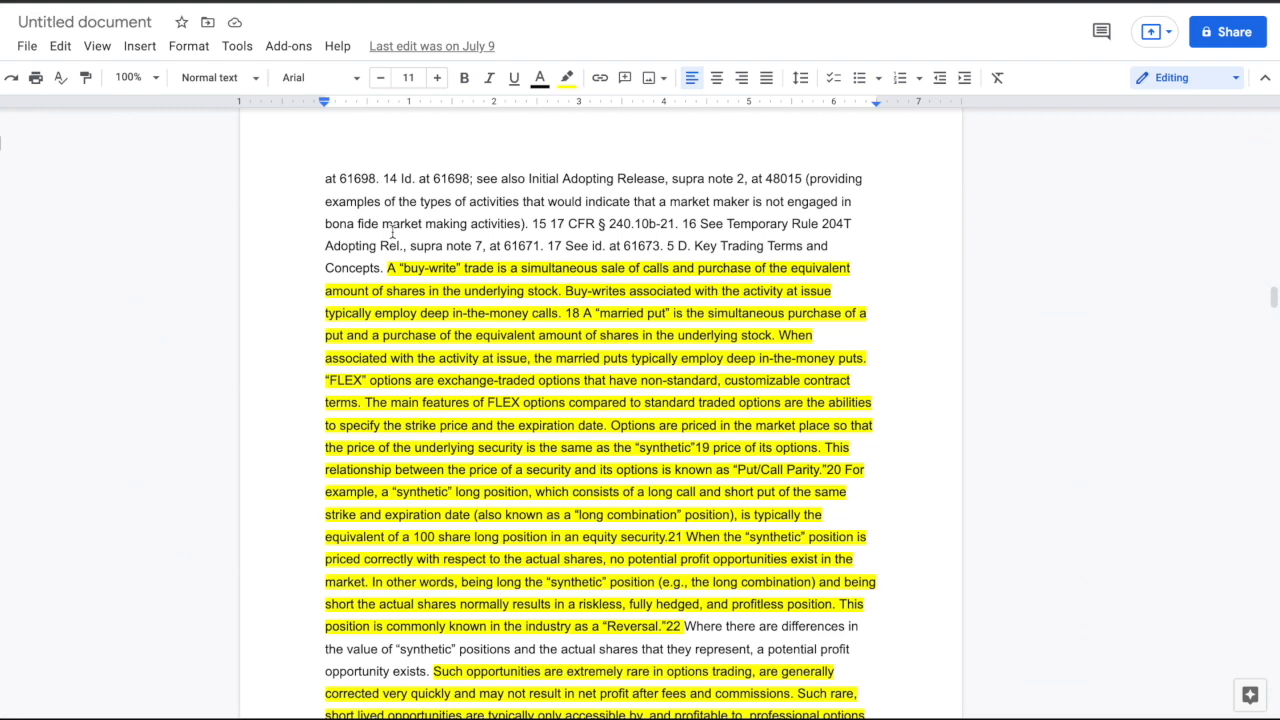
scroll("down", 3)
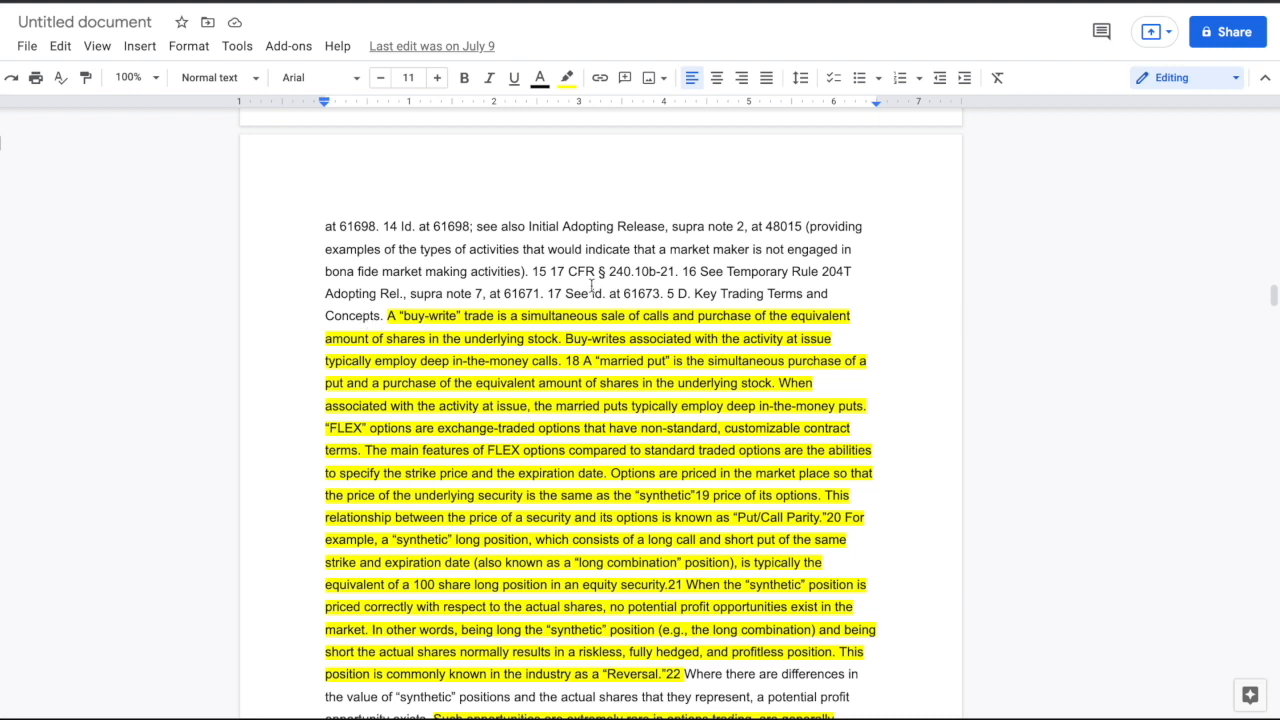
mouse_move(678, 316)
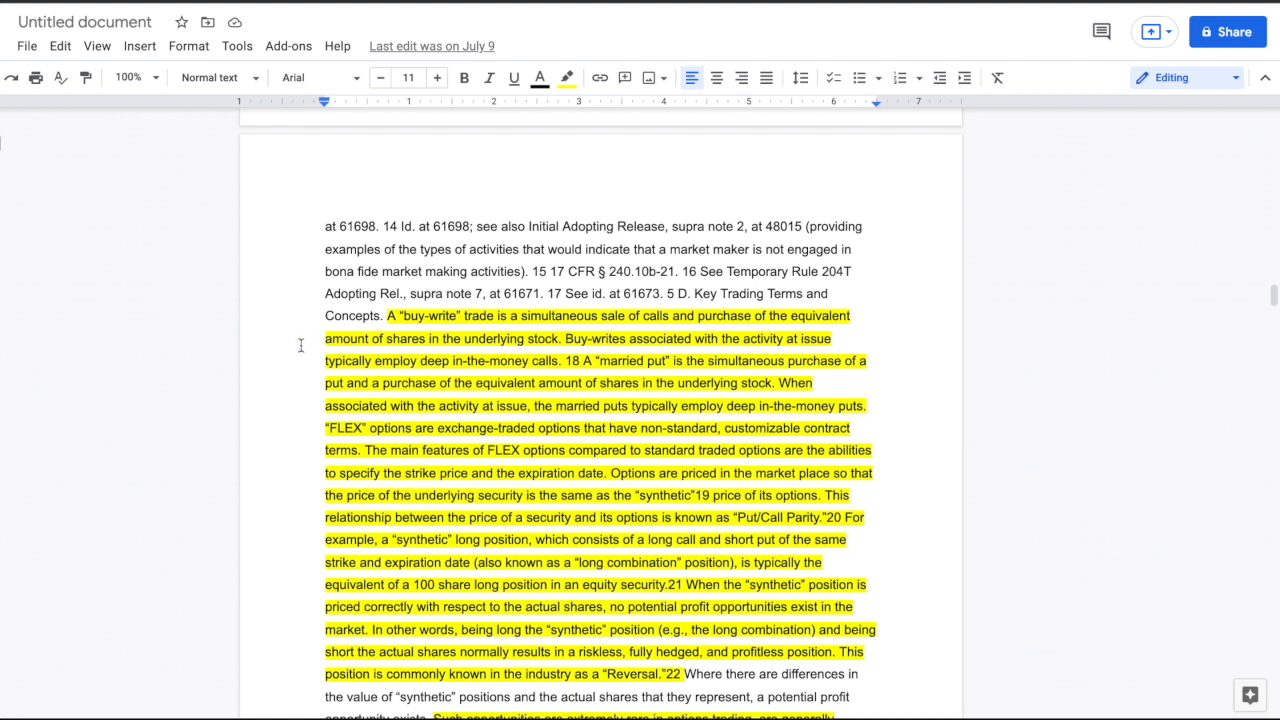
mouse_move(608, 332)
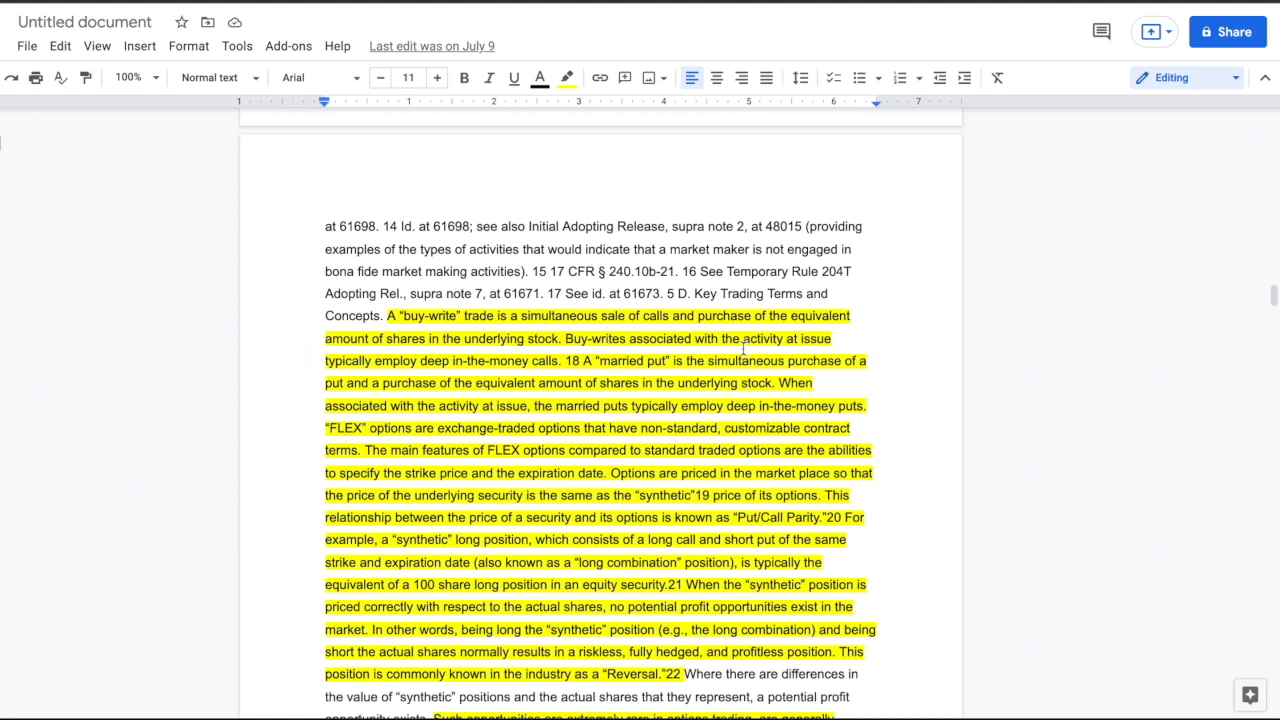
mouse_move(380, 360)
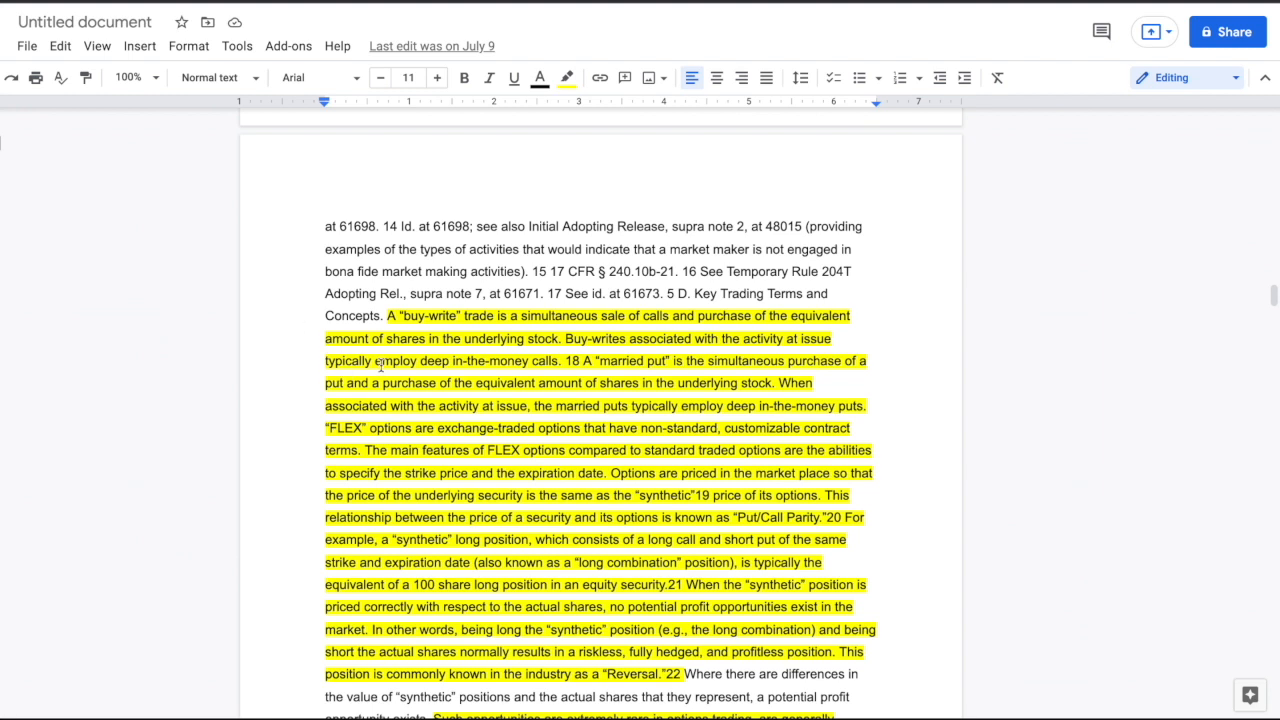
mouse_move(388, 364)
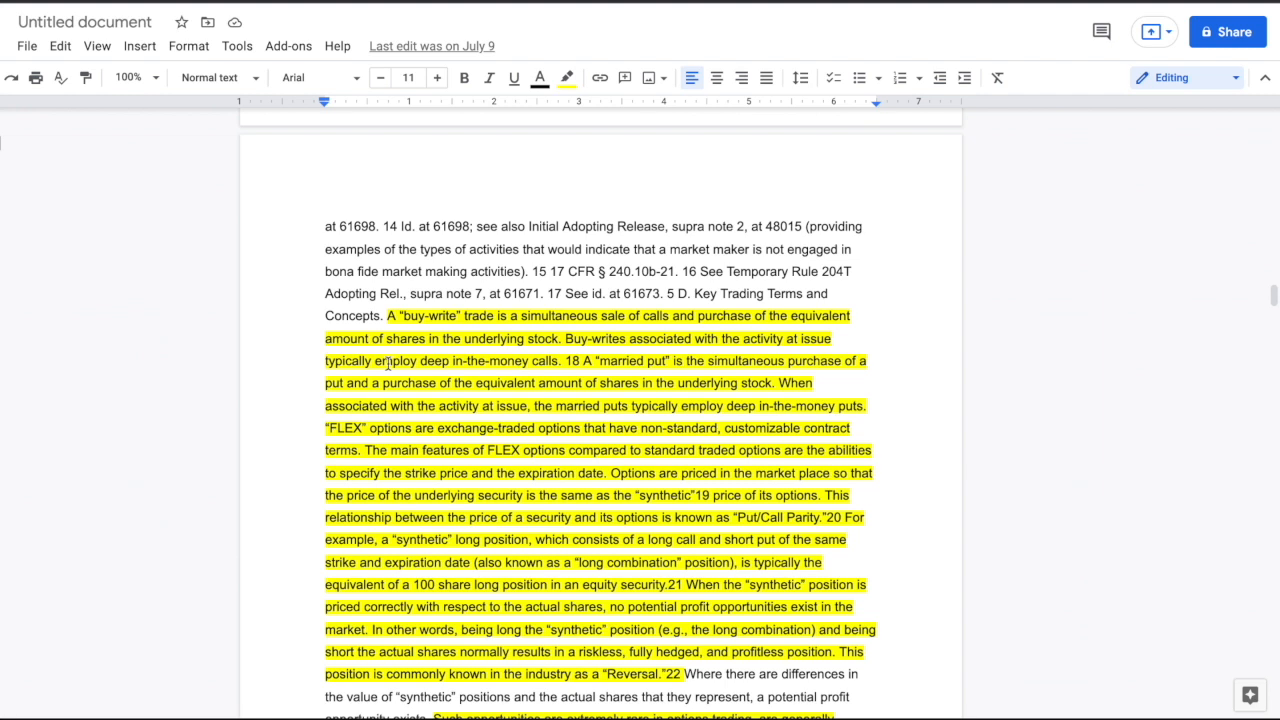
mouse_move(812, 208)
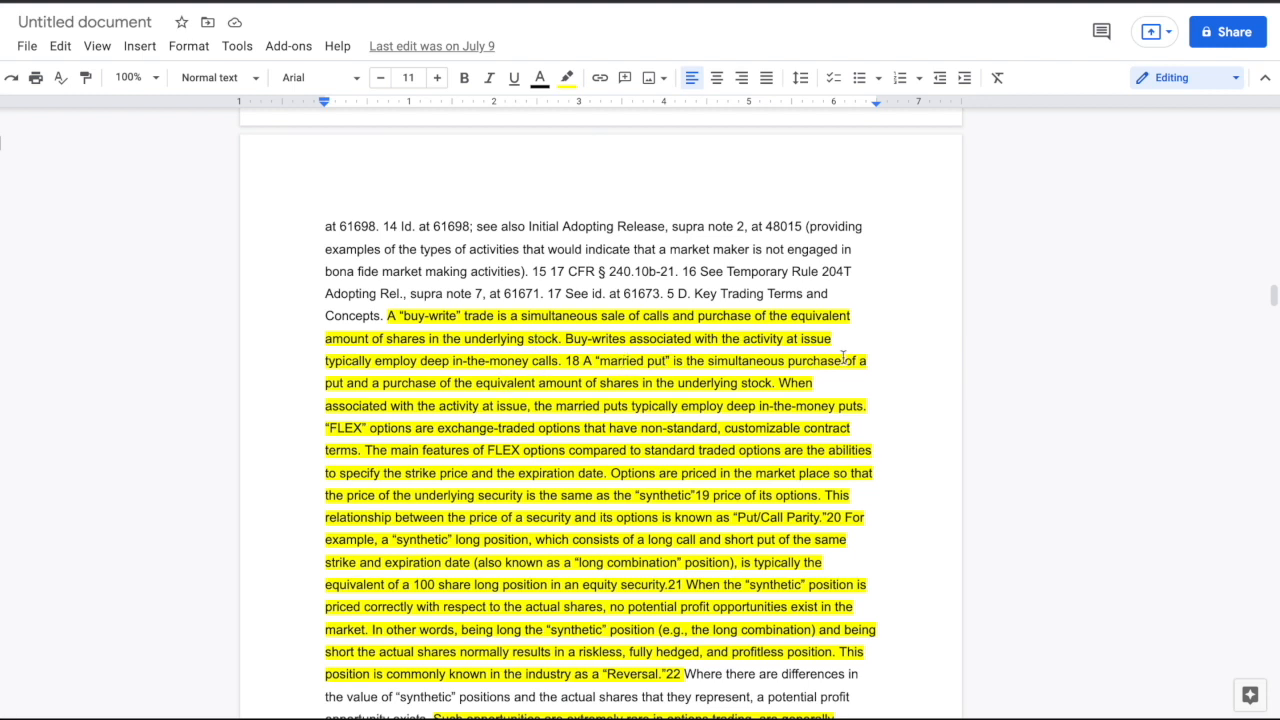
mouse_move(376, 400)
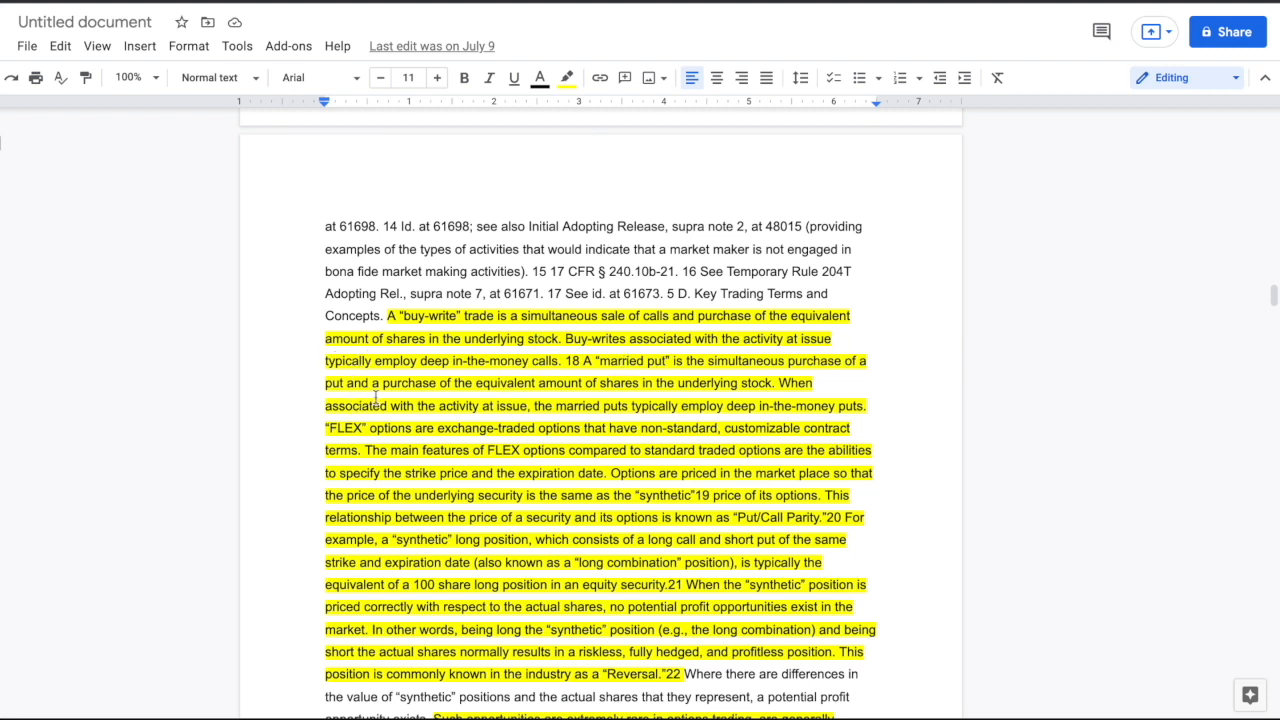
mouse_move(724, 384)
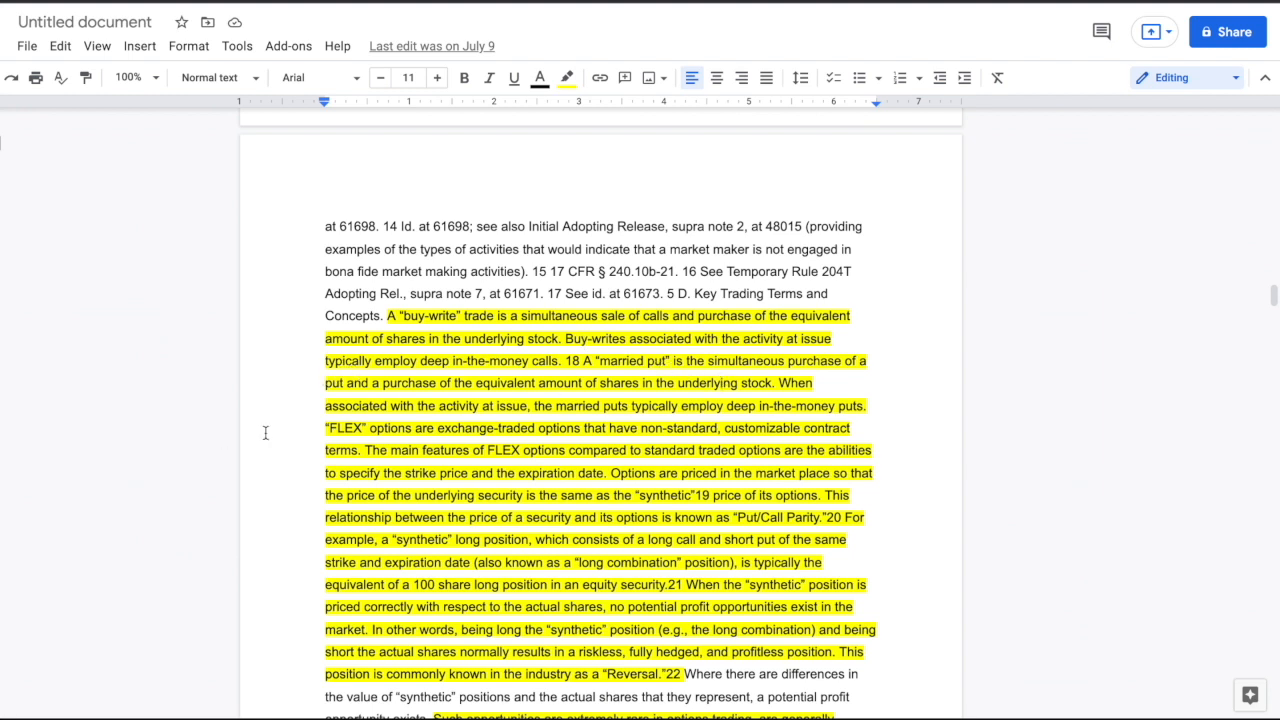
mouse_move(482, 406)
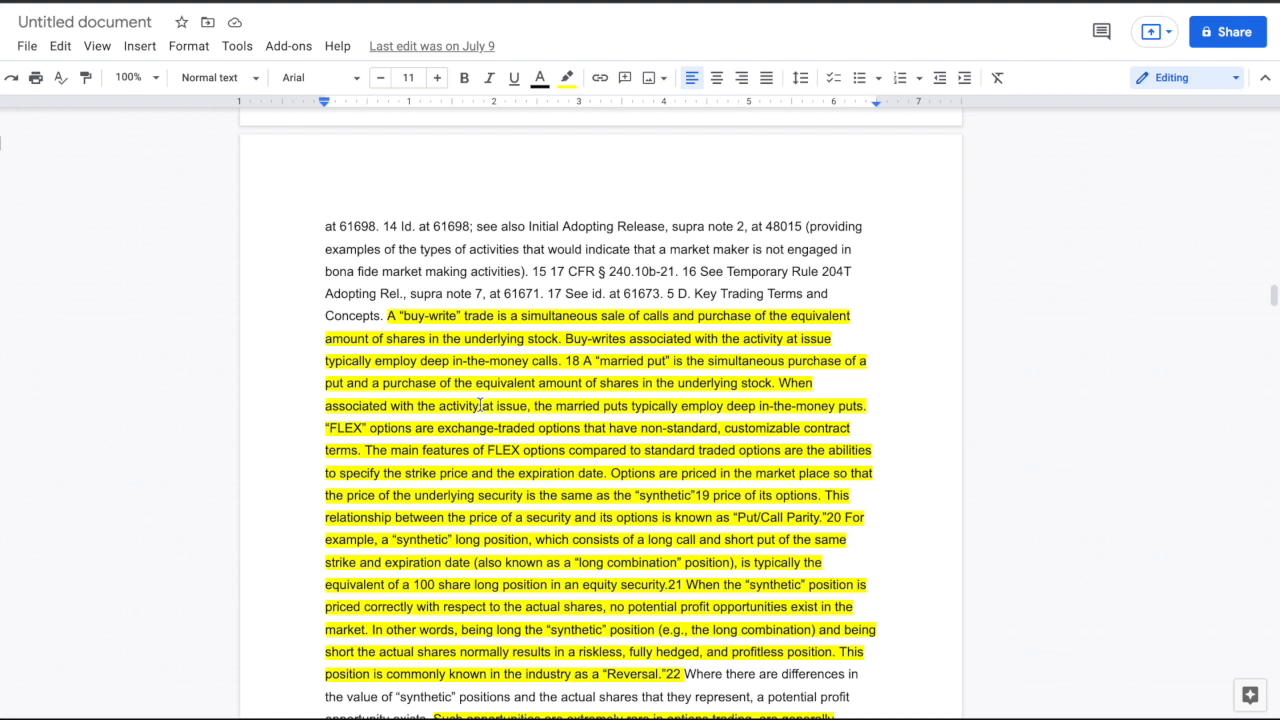
mouse_move(564, 458)
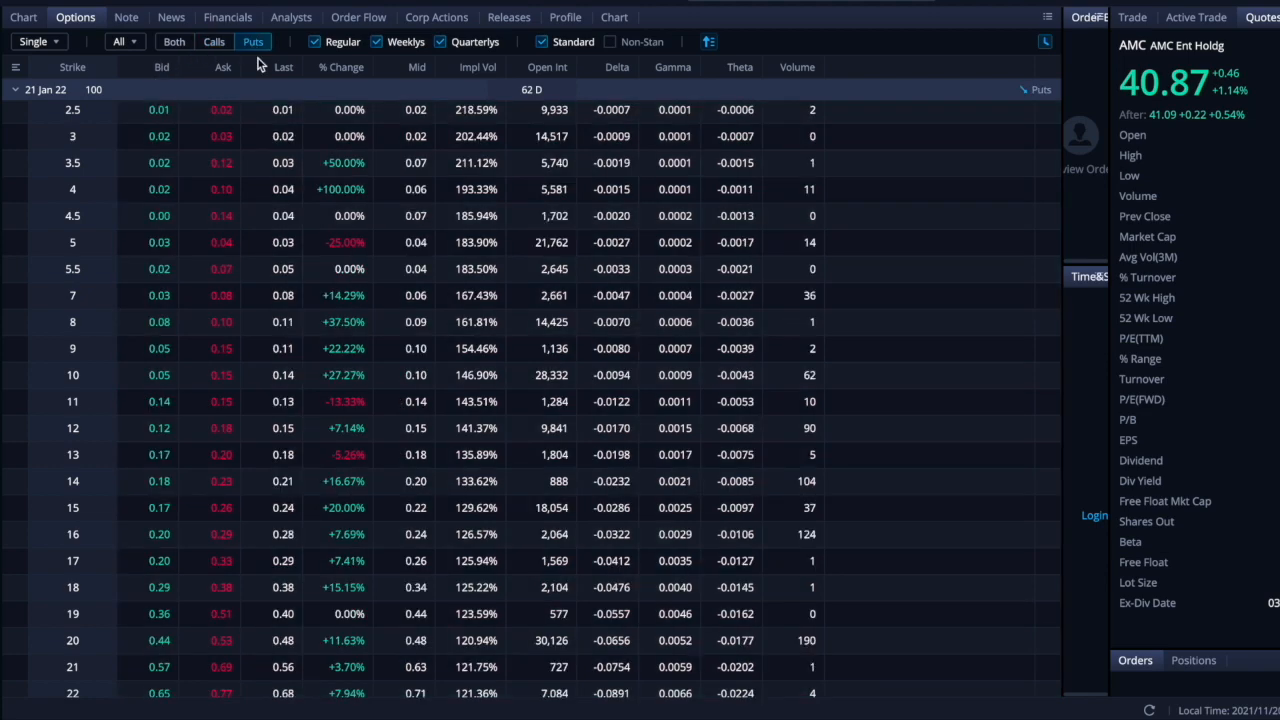
scroll("down", 3)
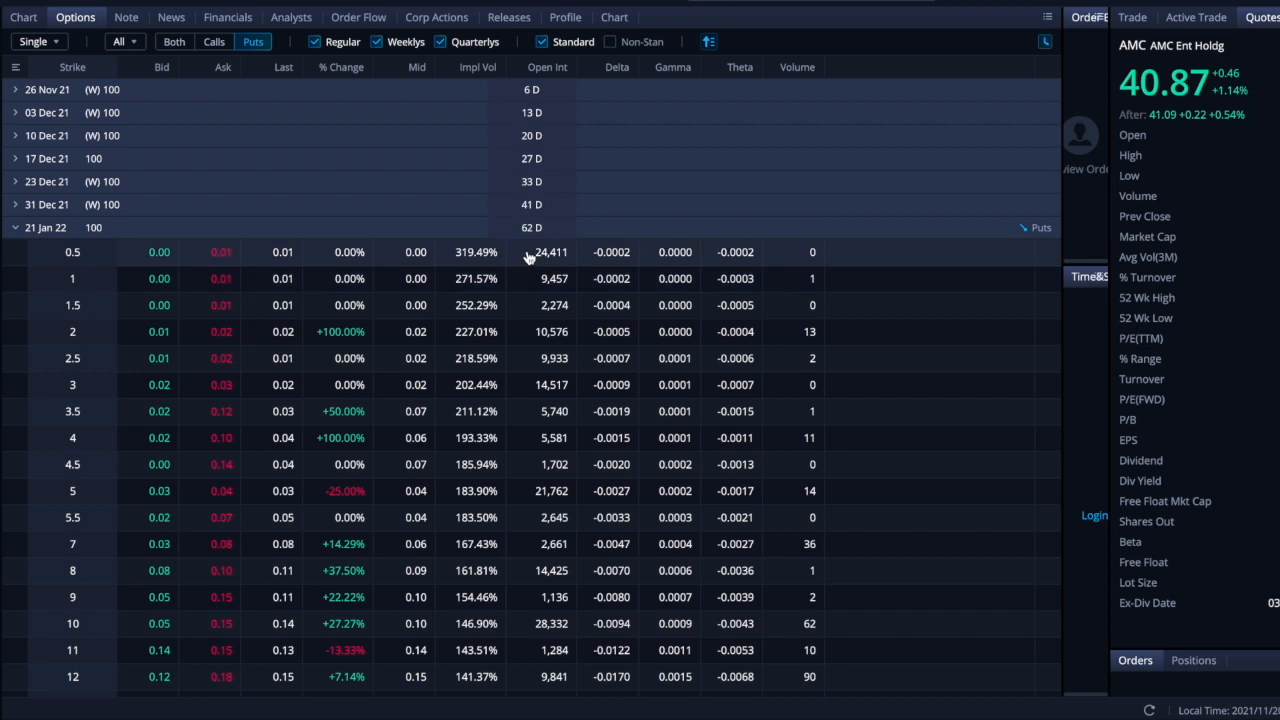
mouse_move(496, 252)
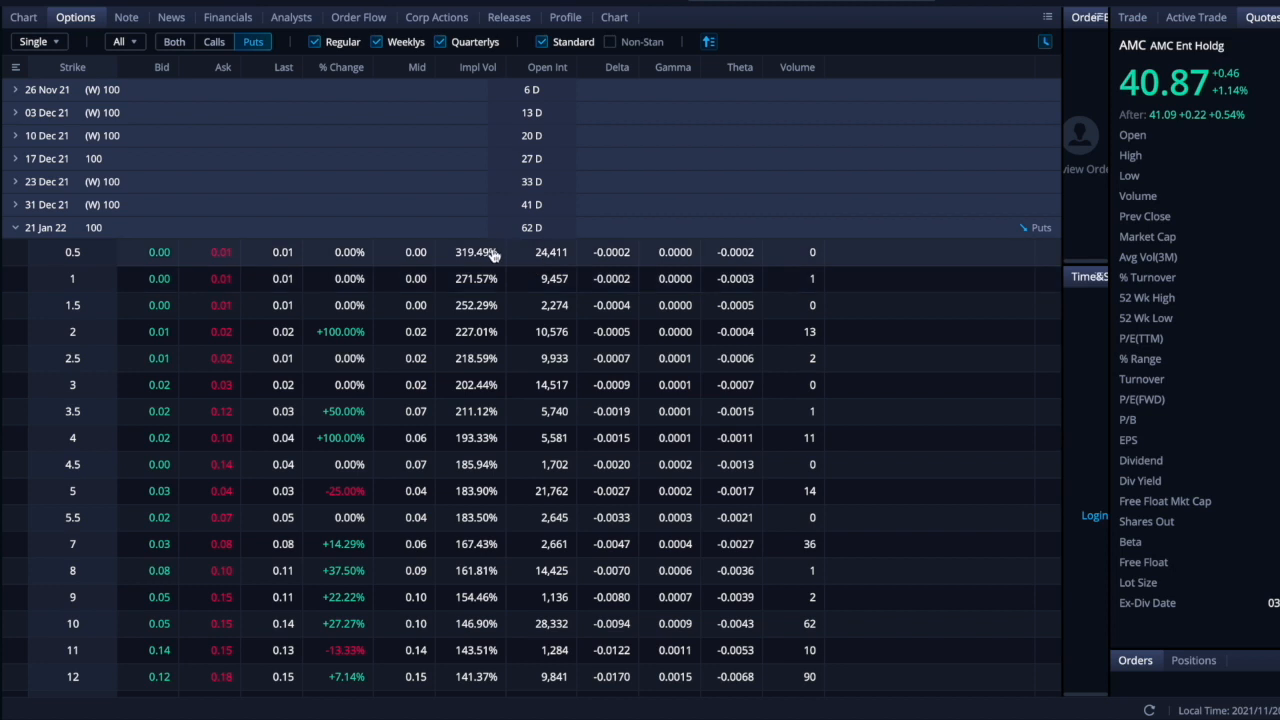
mouse_move(512, 248)
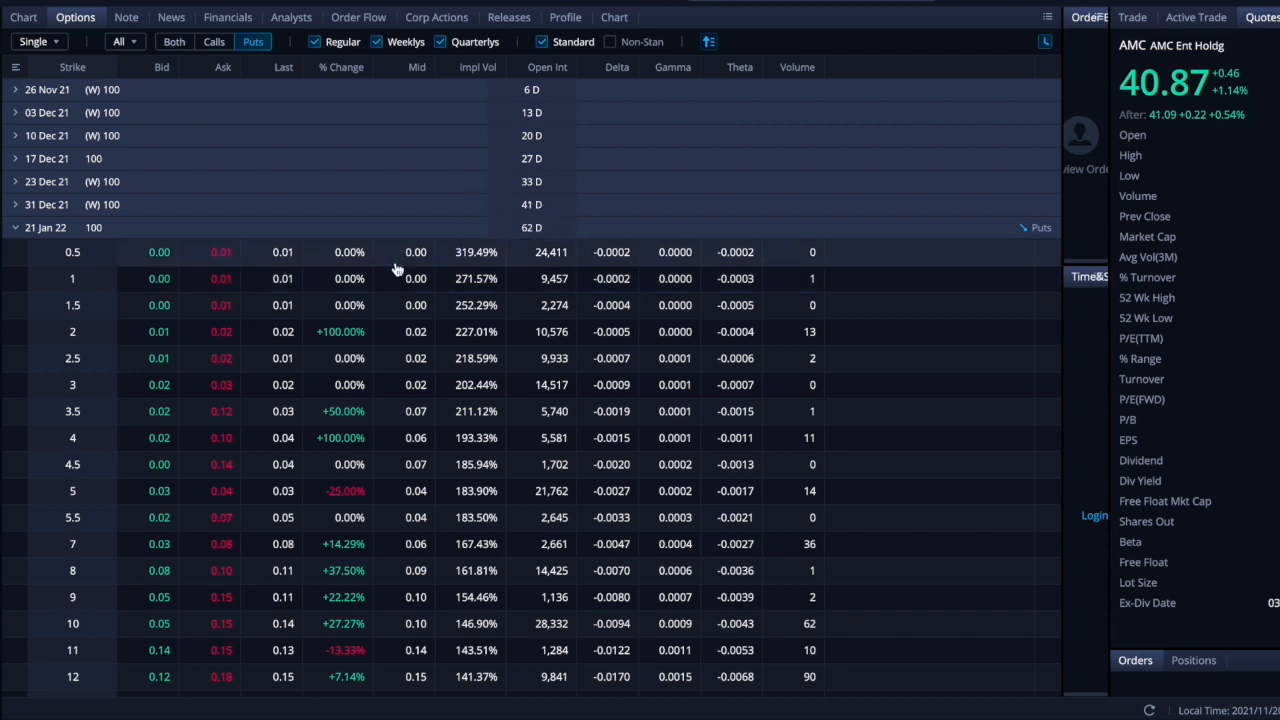
mouse_move(396, 270)
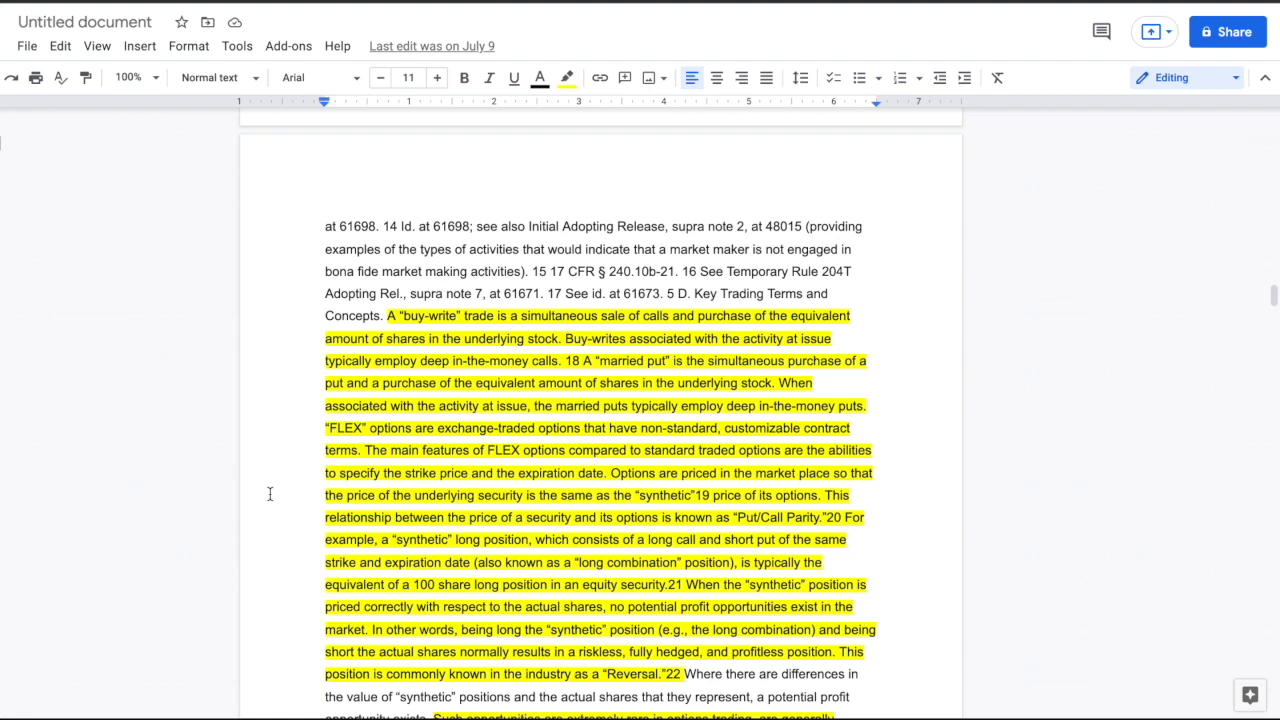
mouse_move(390, 532)
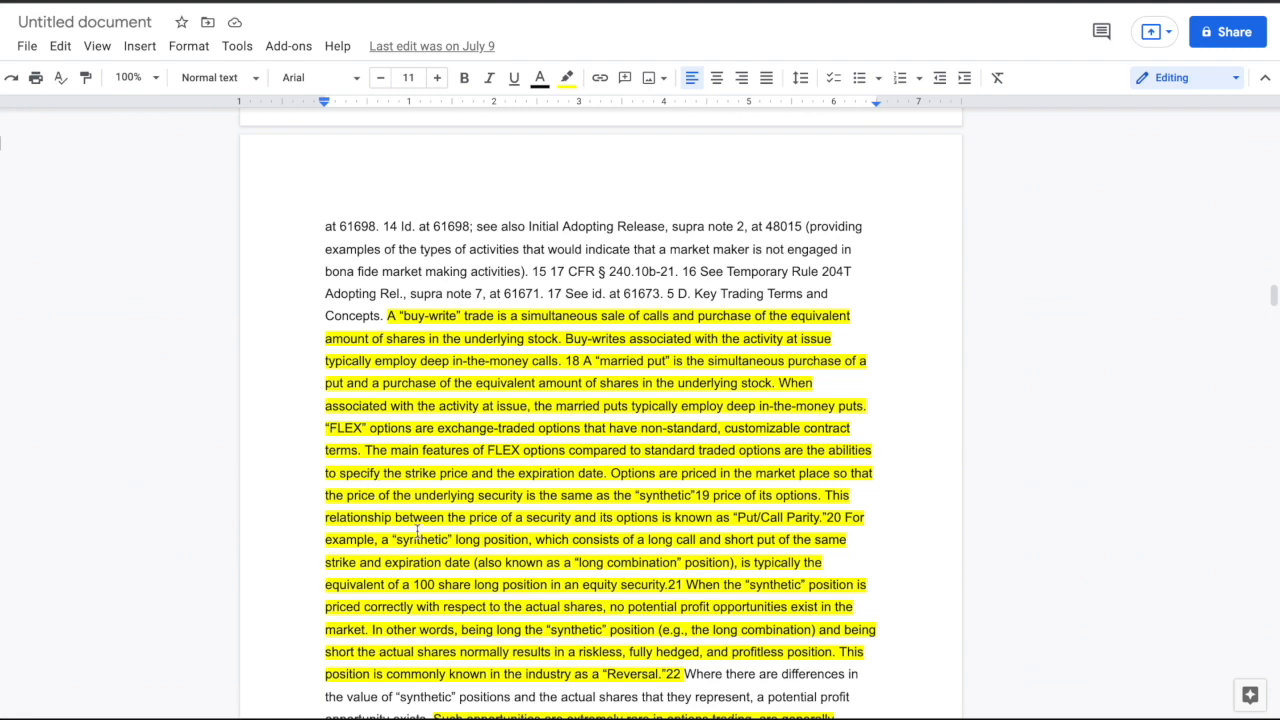
scroll("down", 3)
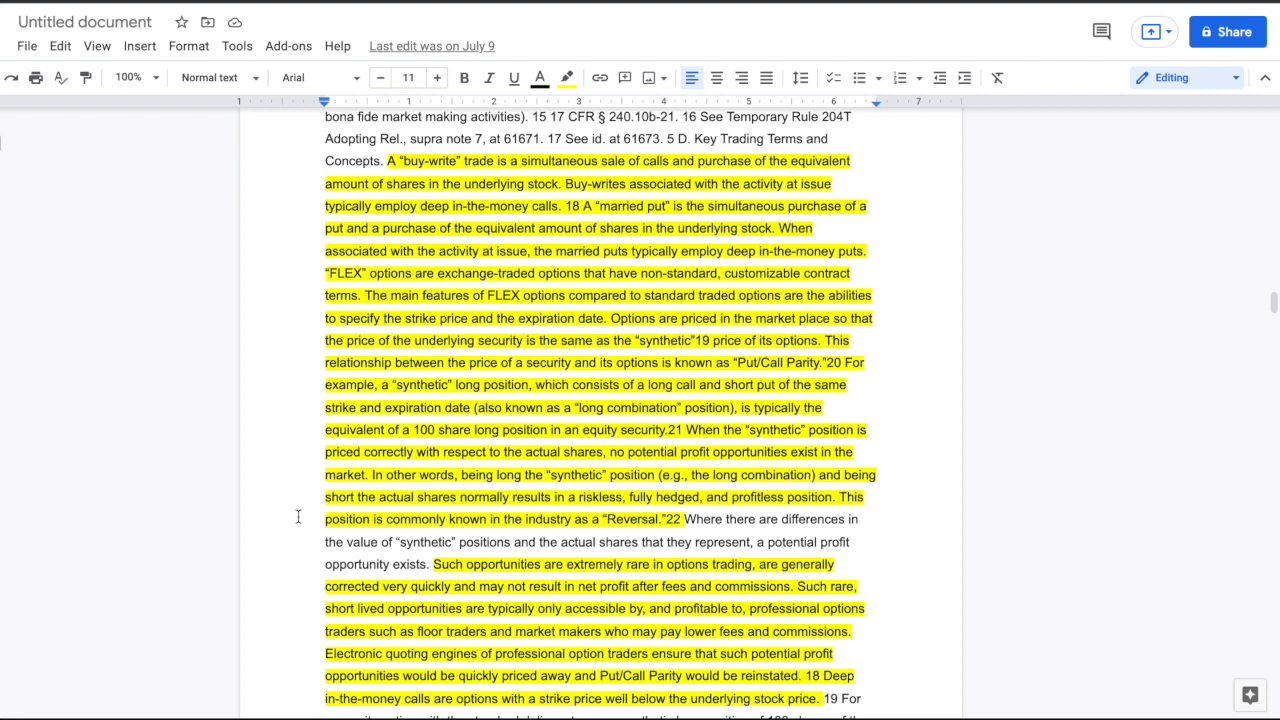
mouse_move(274, 388)
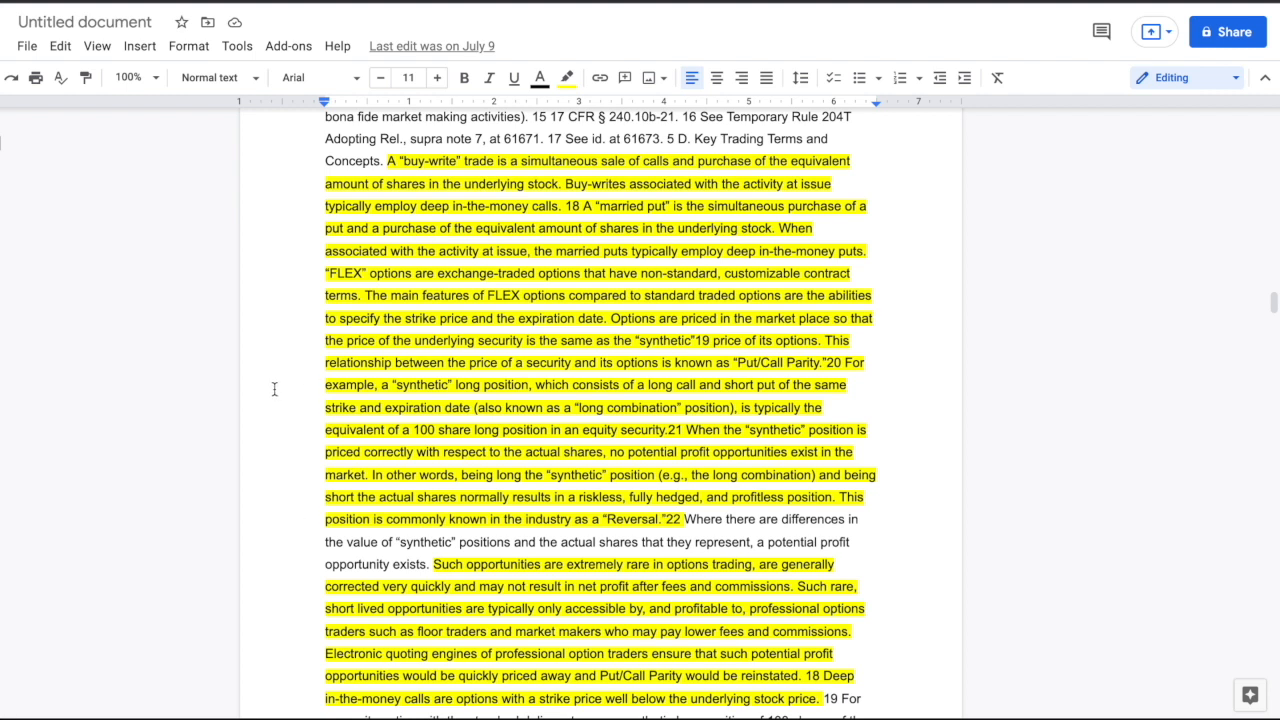
mouse_move(290, 428)
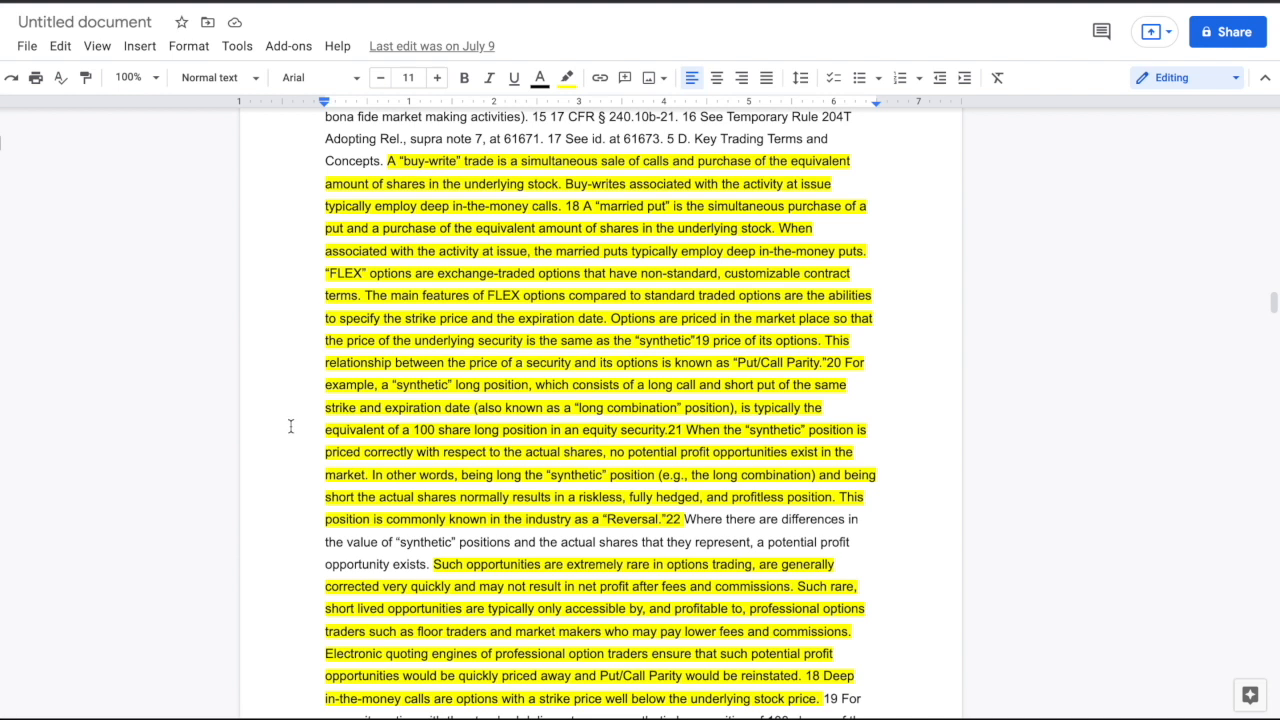
mouse_move(322, 300)
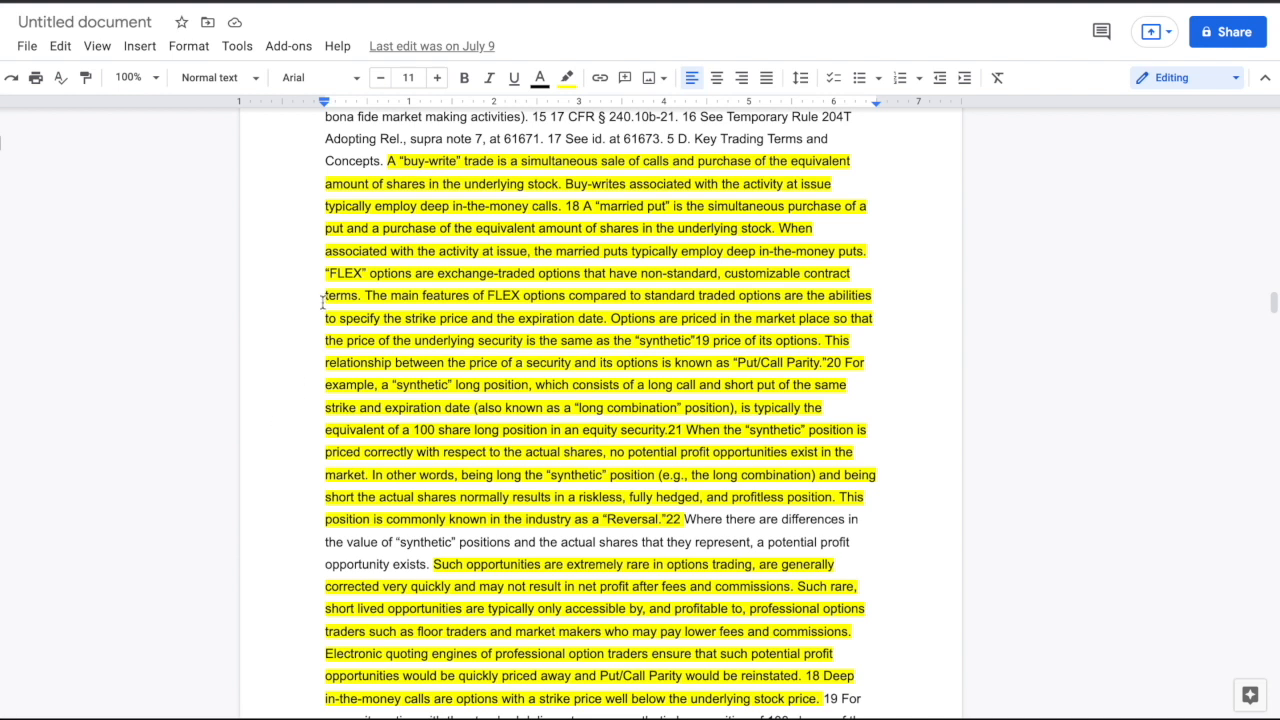
mouse_move(290, 292)
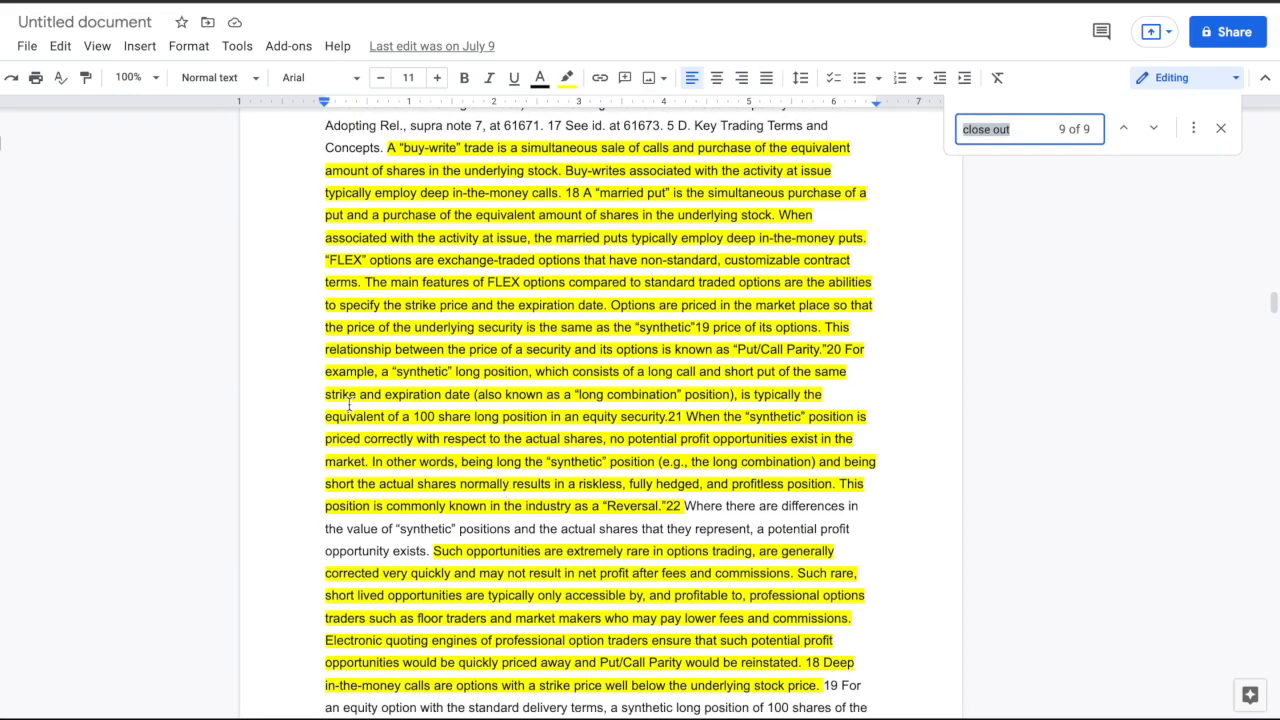
- Scroll the filing to the Trader A buy-write and fail-to-deliver passage matching 'close out'
scroll("down", 3)
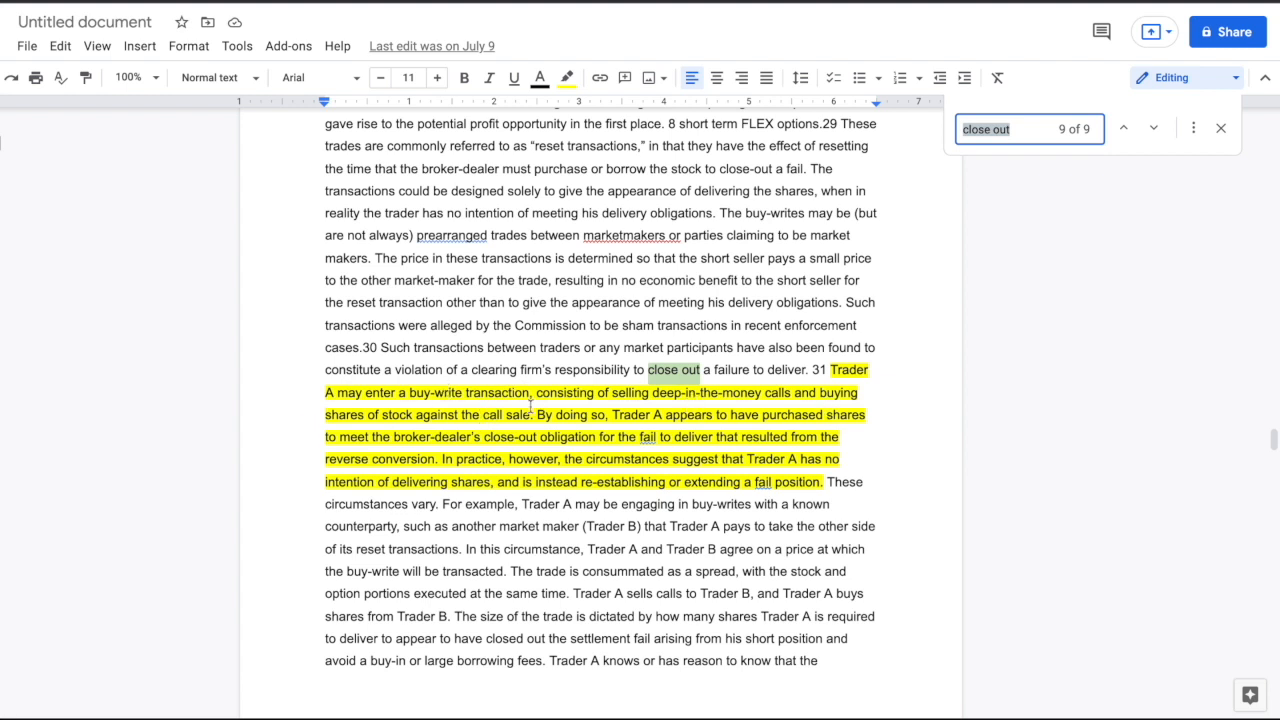
mouse_move(790, 408)
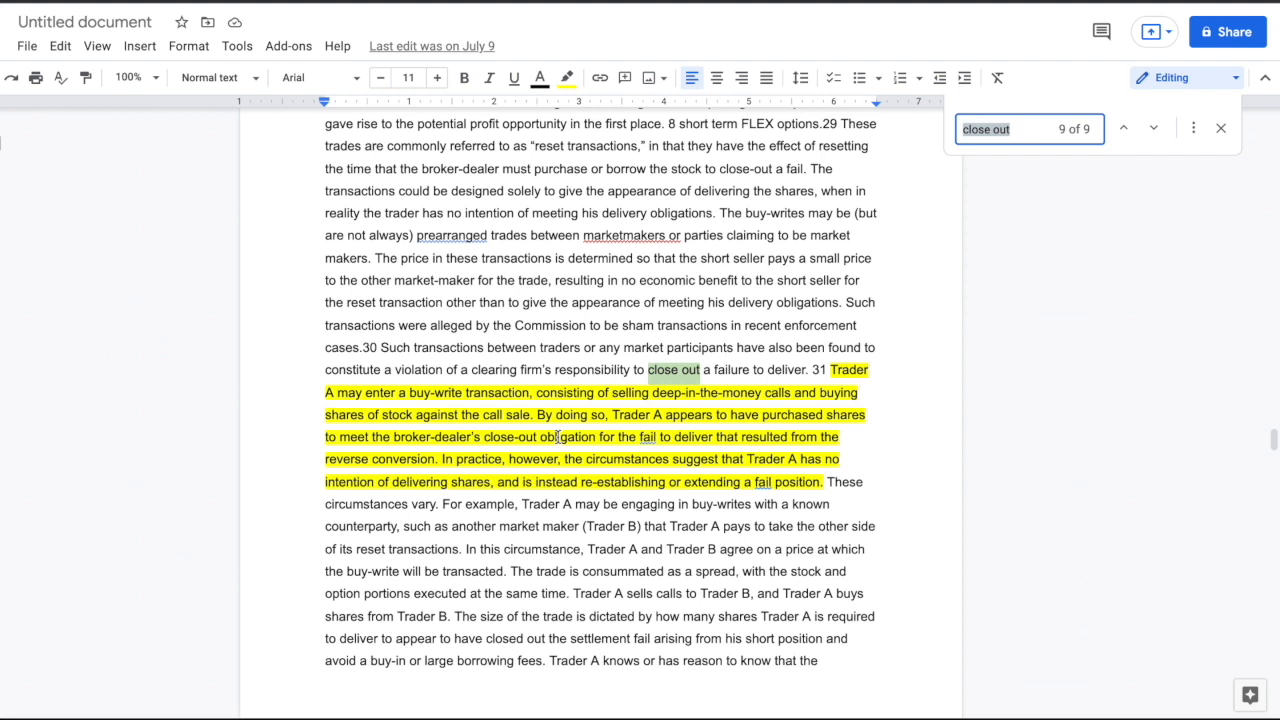
mouse_move(768, 310)
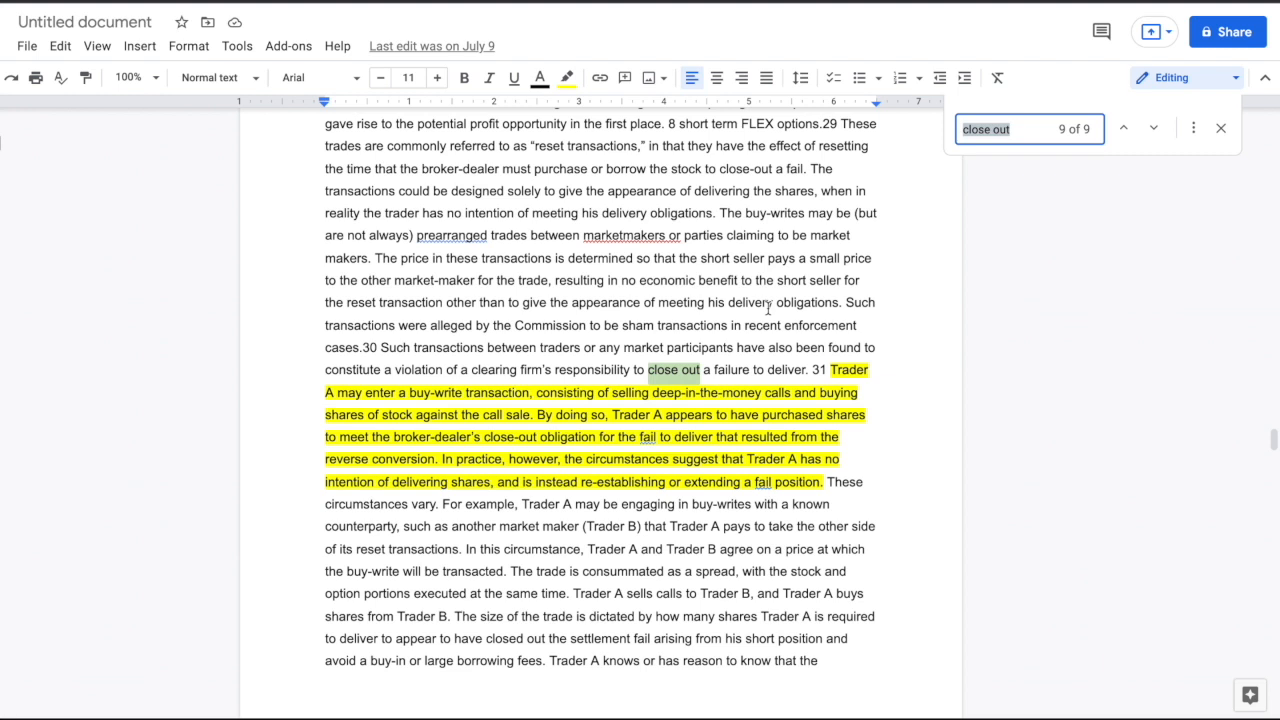
mouse_move(348, 312)
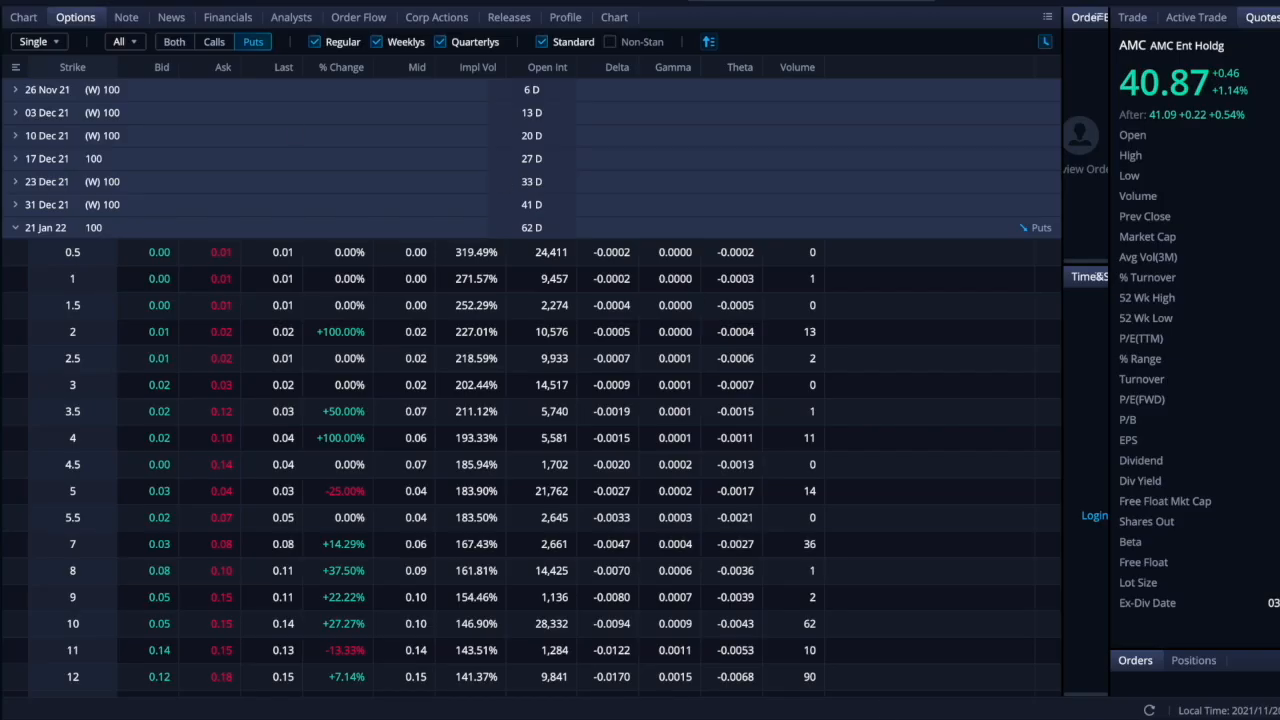
- Return from AMC's options chain to its 5-minute price chart with MACD and RSI
left_click(22, 16)
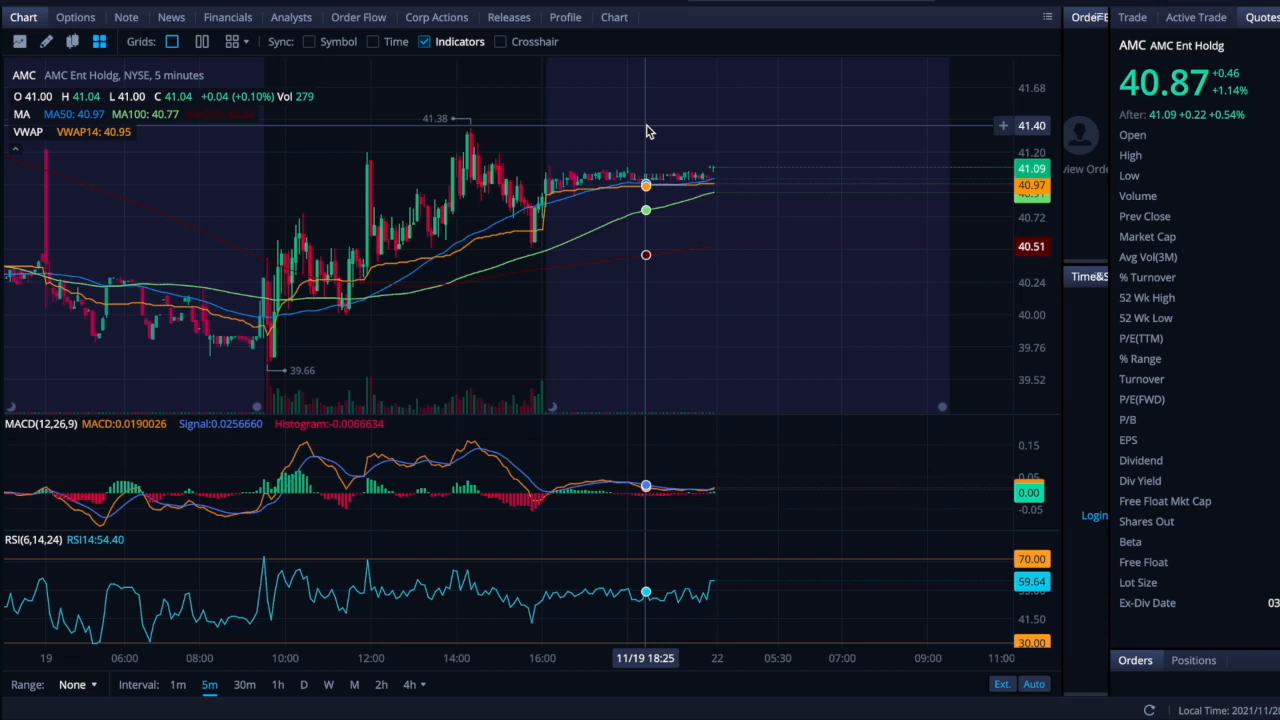